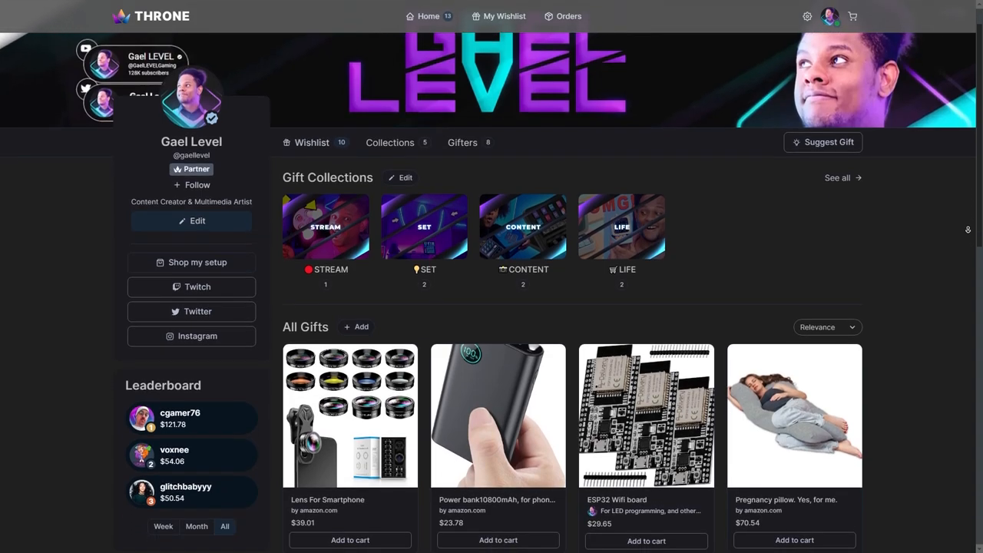
- Scroll through the storefront overview to reach the dashboard Home page
scroll(down, 3)
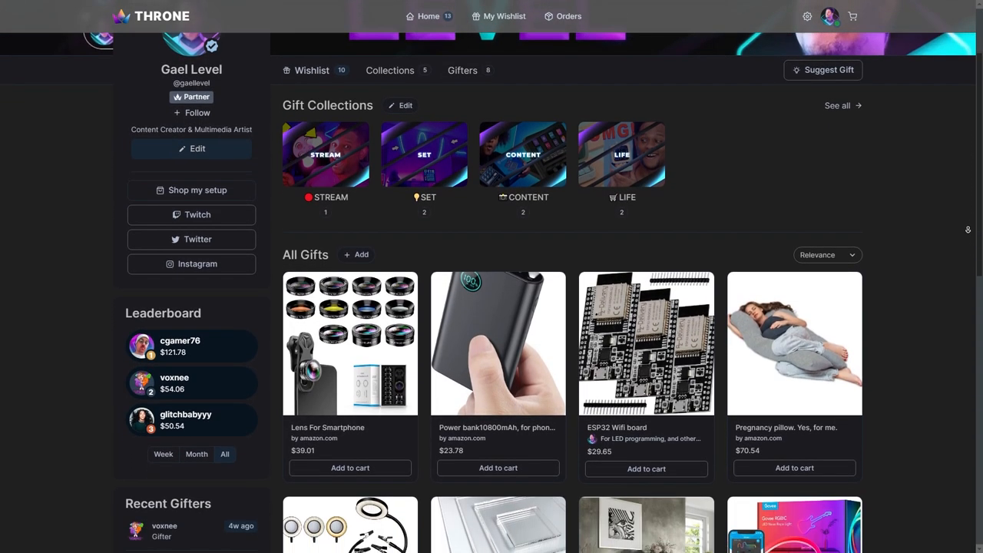
scroll(down, 3)
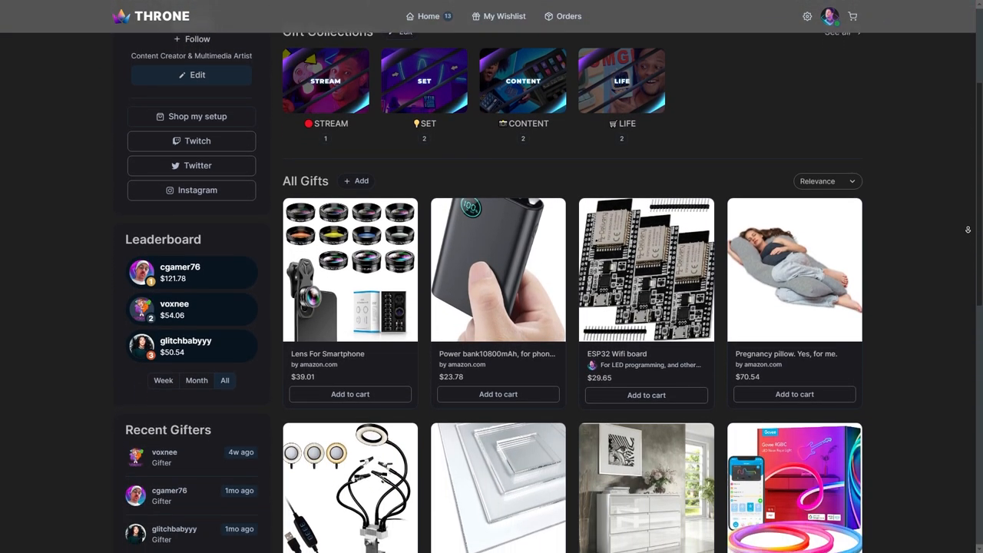
scroll(down, 3)
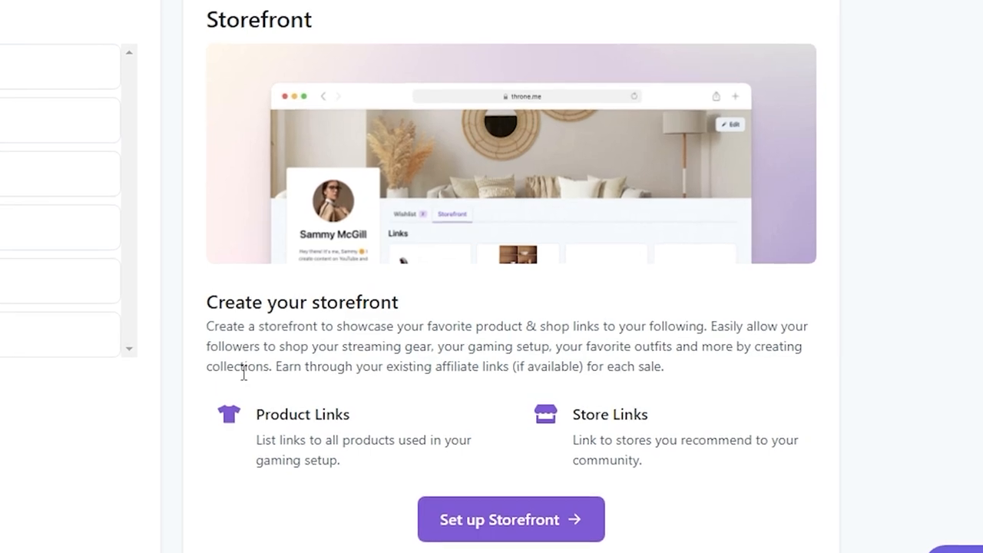
scroll(down, 3)
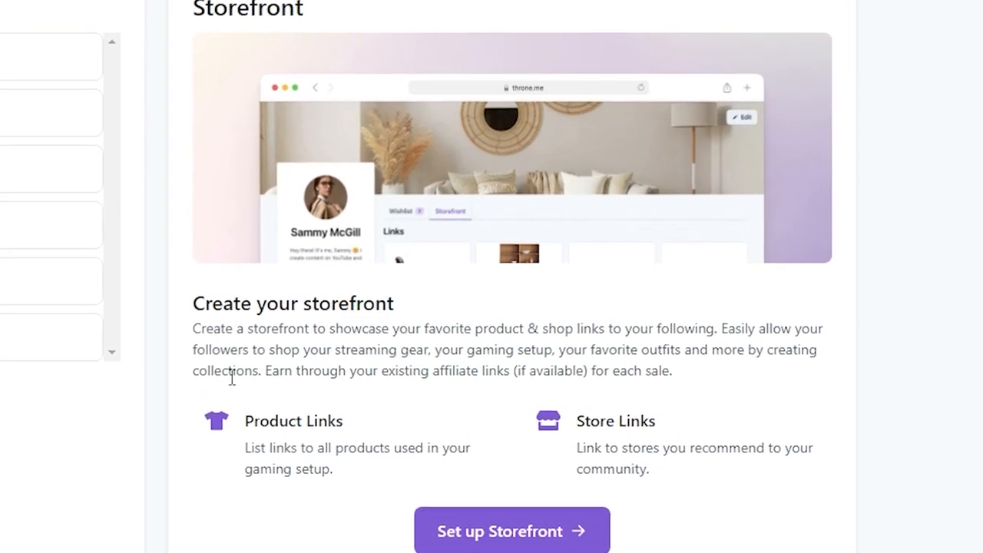
scroll(down, 3)
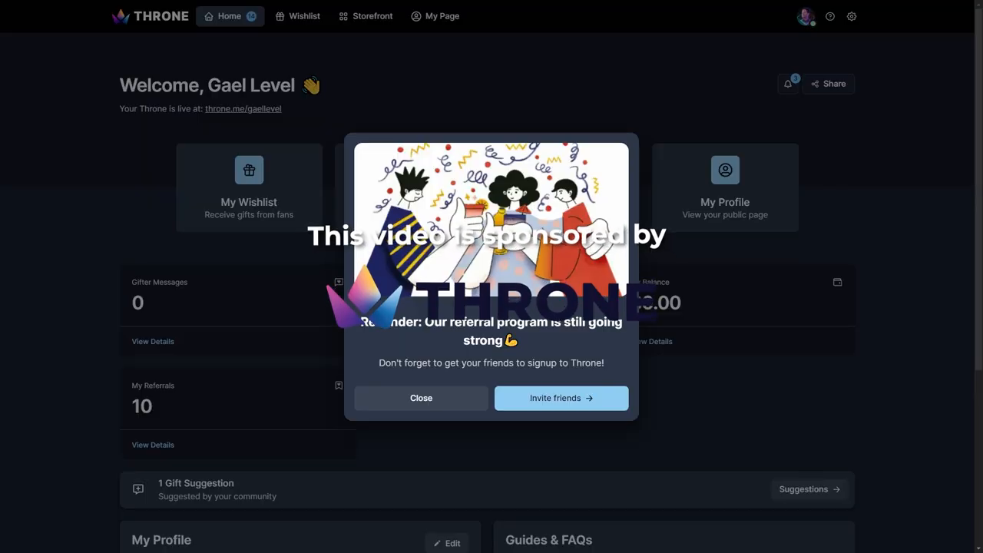
- Dismiss the referral reminder and review the dashboard's balance, referrals and guides sections
click(421, 398)
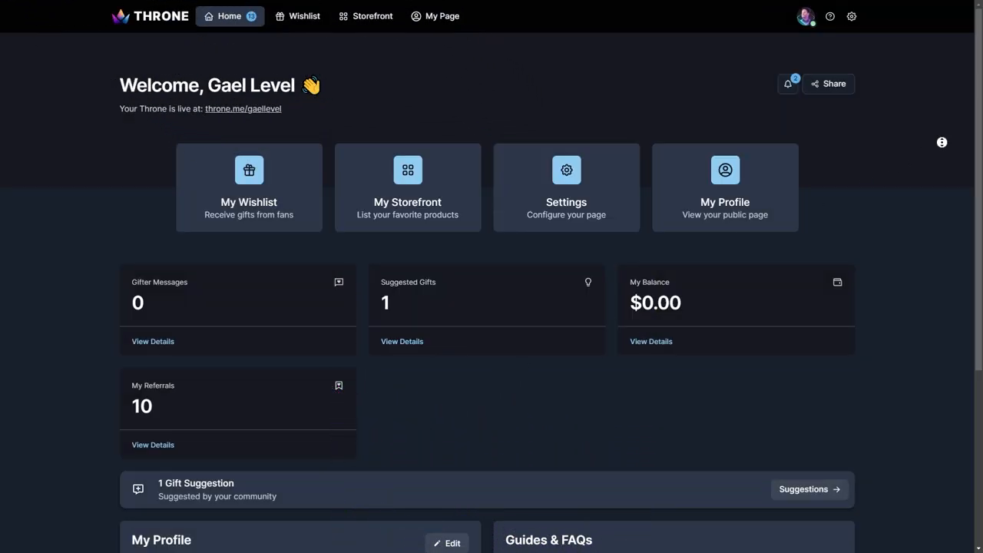
scroll(down, 3)
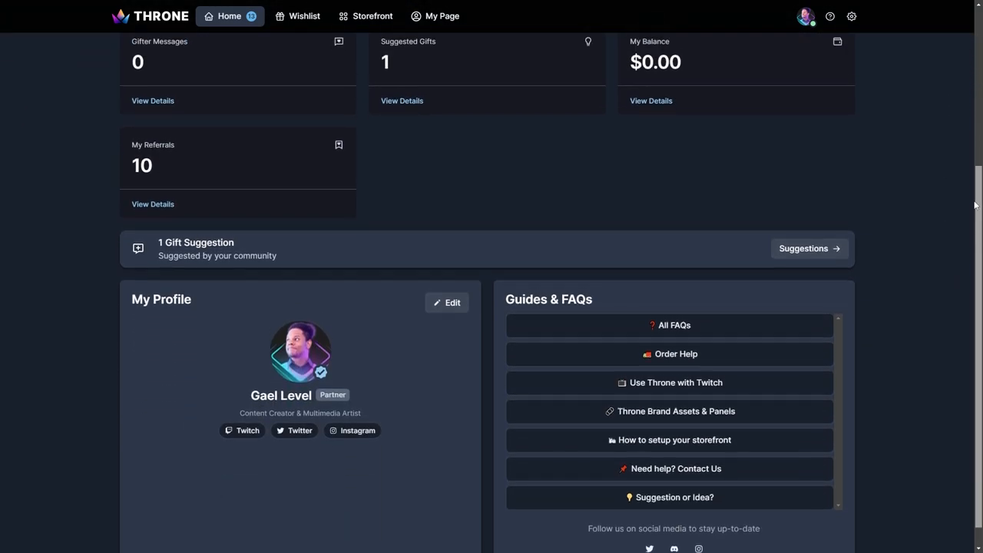
scroll(up, 3)
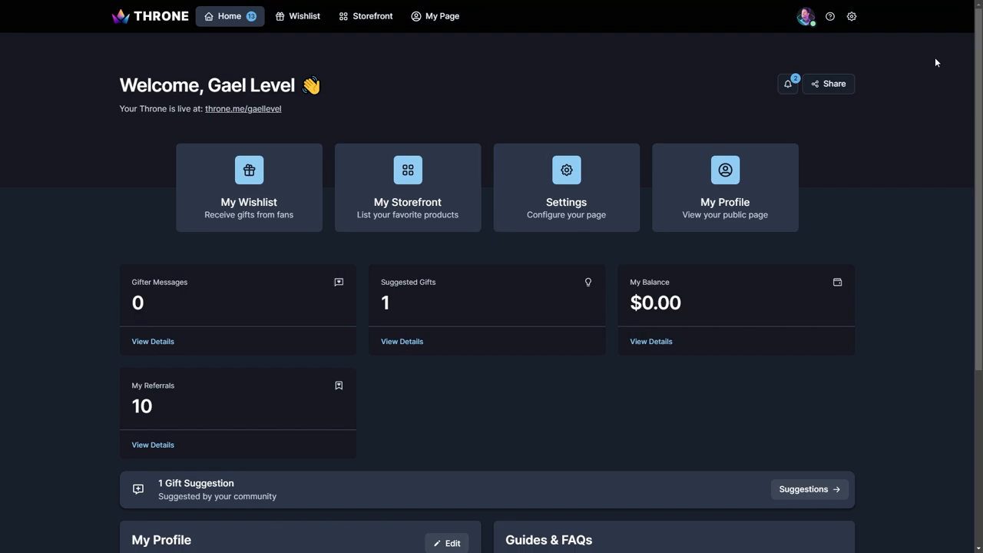
mouse_move(375, 166)
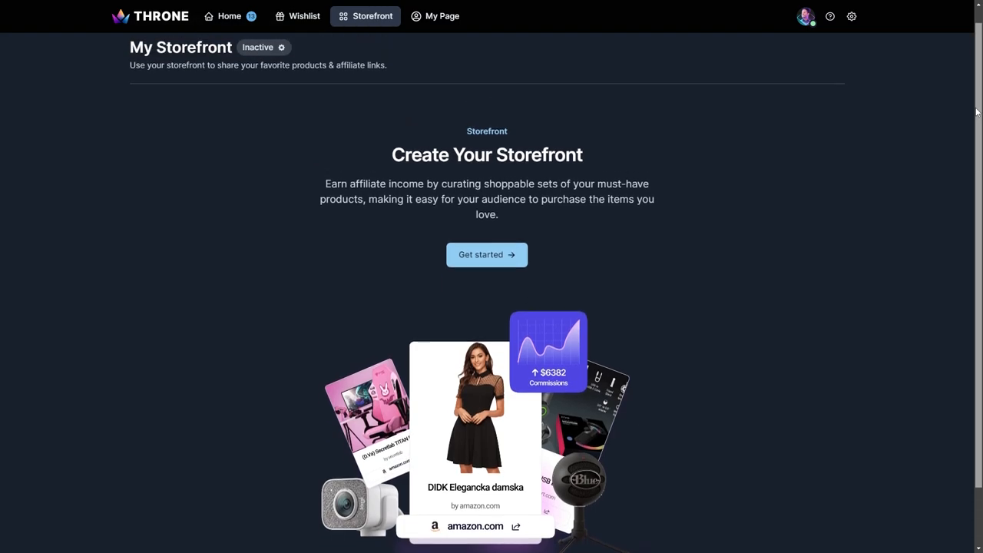
mouse_move(486, 255)
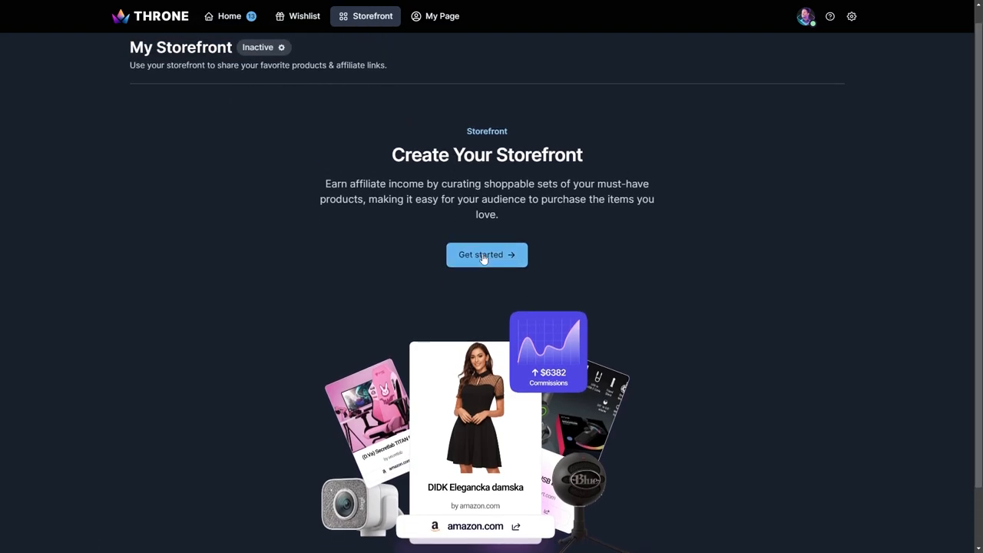
- Activate the storefront with Get started and read the Add to Storefront bookmark instructions
click(485, 255)
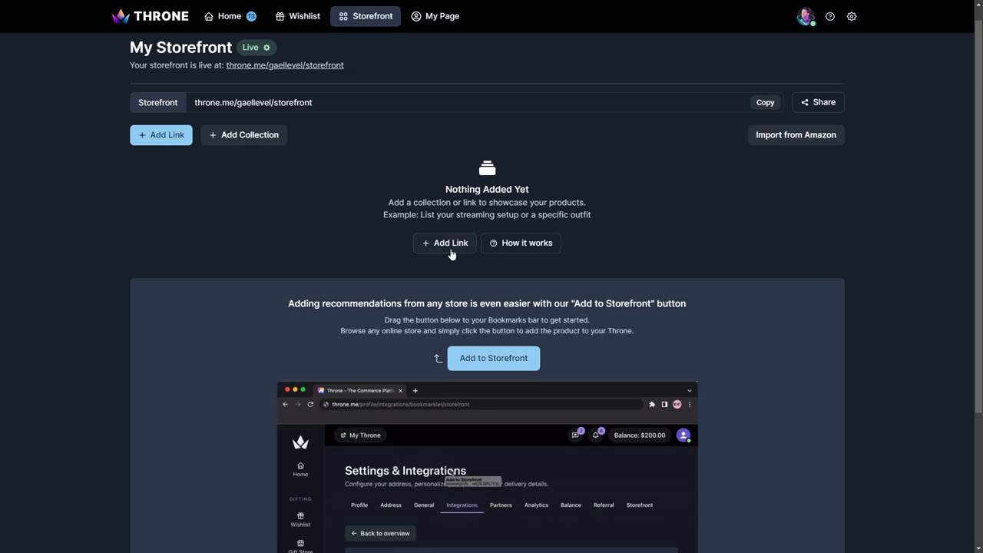
mouse_move(433, 267)
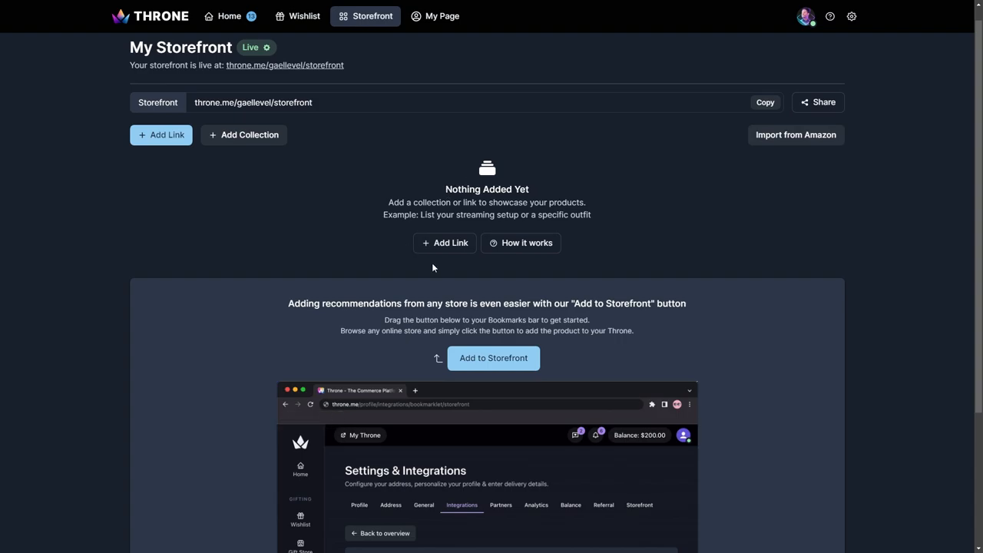
scroll(down, 3)
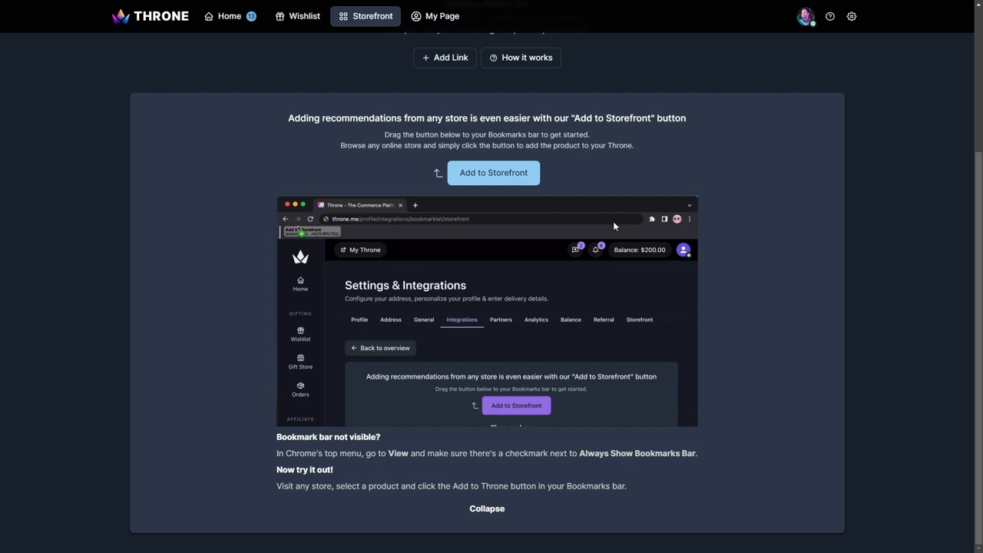
mouse_move(643, 129)
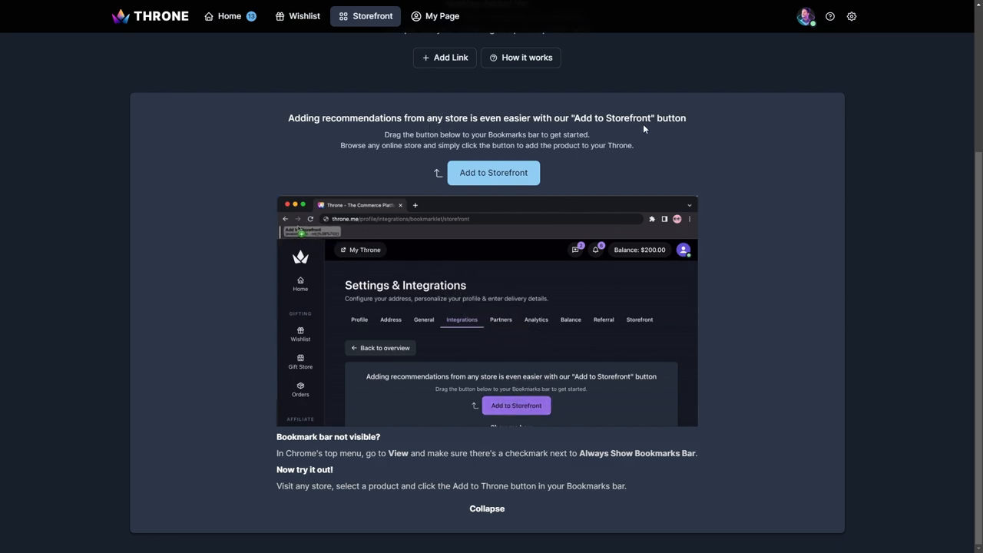
mouse_move(382, 141)
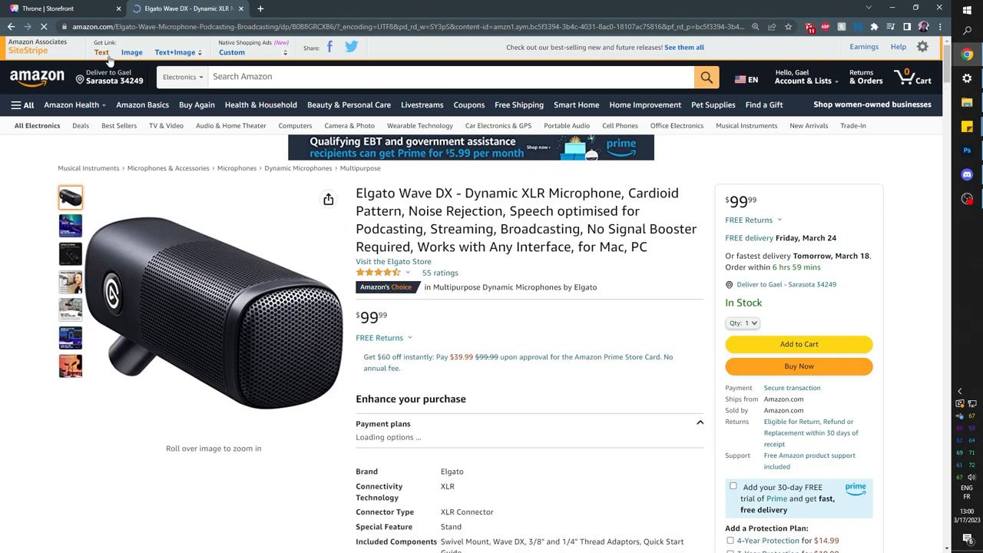
- Generate the Elgato Wave DX affiliate link via SiteStripe and bring it into Throne's Enter Link field
click(101, 52)
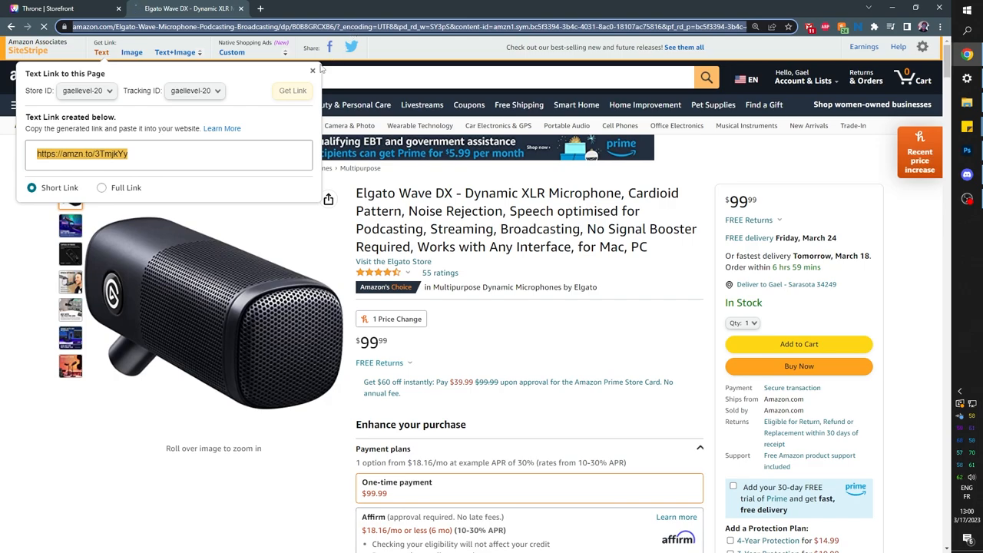
click(62, 10)
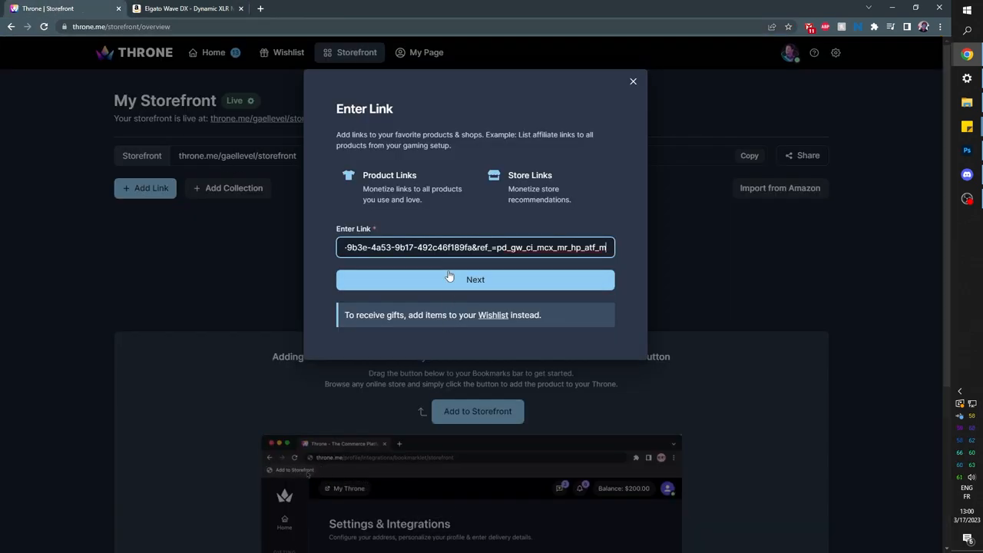
- Save the item titled 'Elgato Wave DX - Dynamic XLR Microphone' described as 'Gael's current mic for YouTube and Twitch'
click(476, 280)
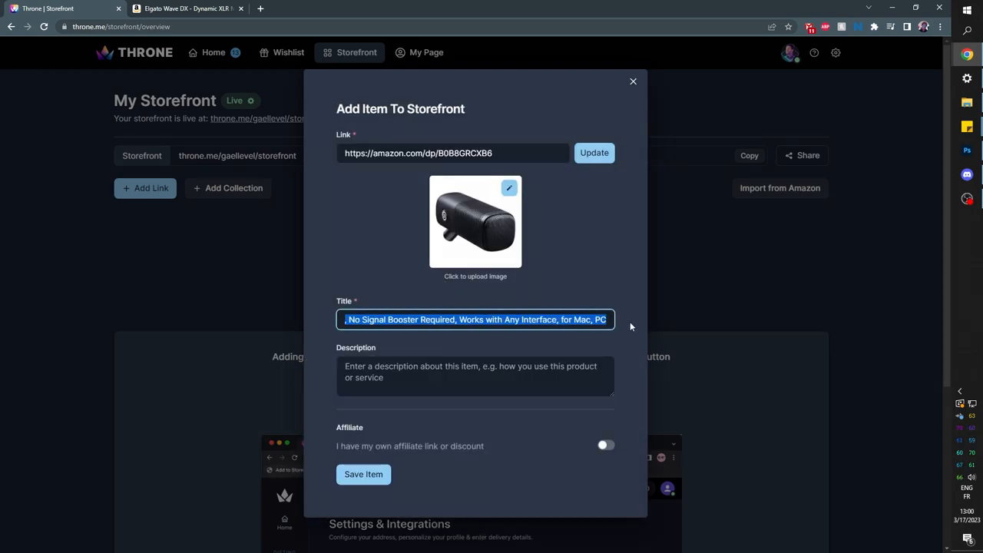
text(Elgato Wave DX - Dynamic XLR Microphone)
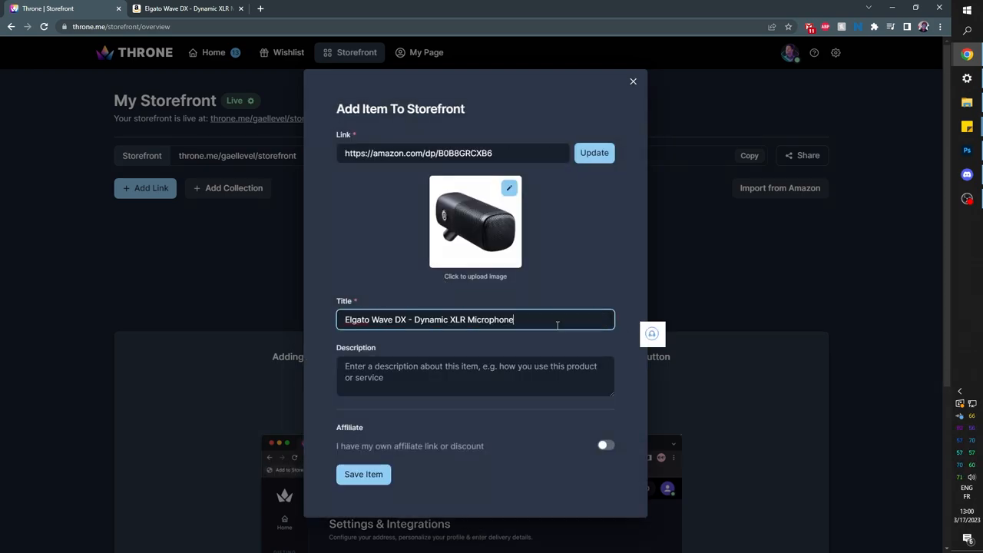
text(Gael's current mic for YouTube and Twitch)
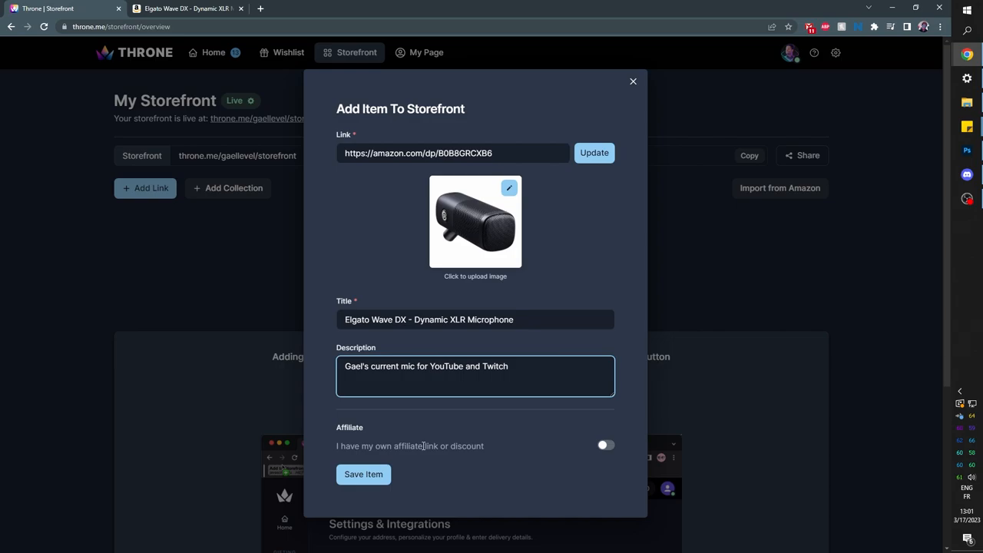
click(605, 445)
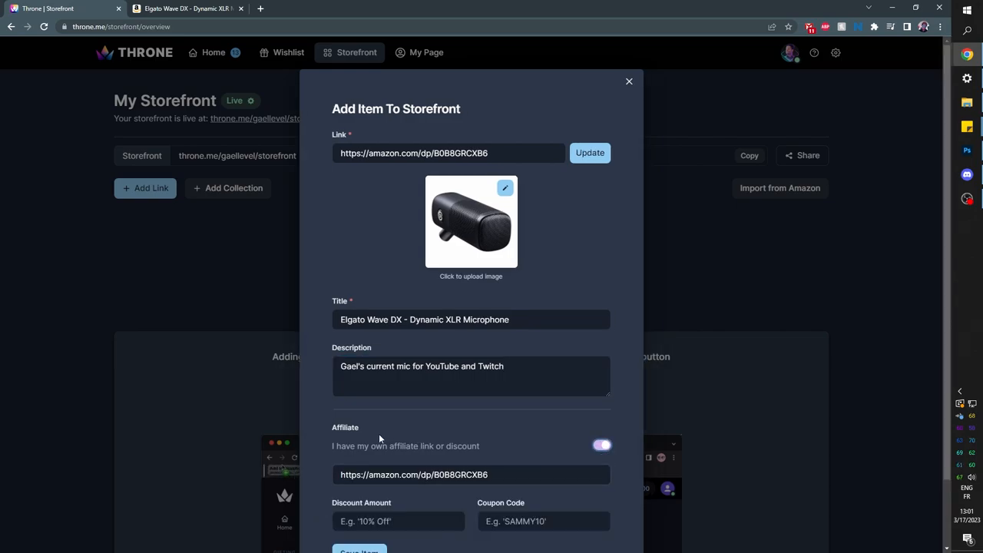
scroll(down, 3)
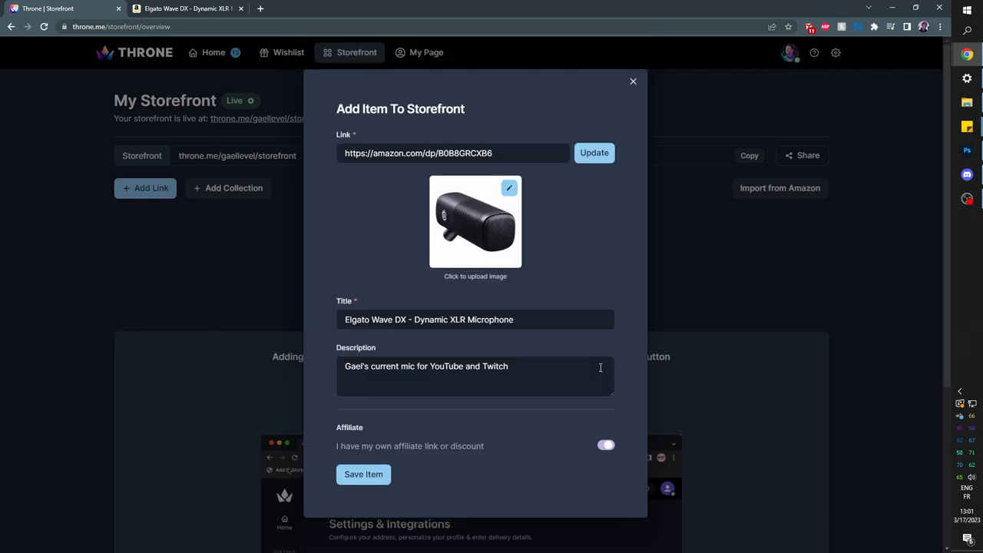
click(605, 446)
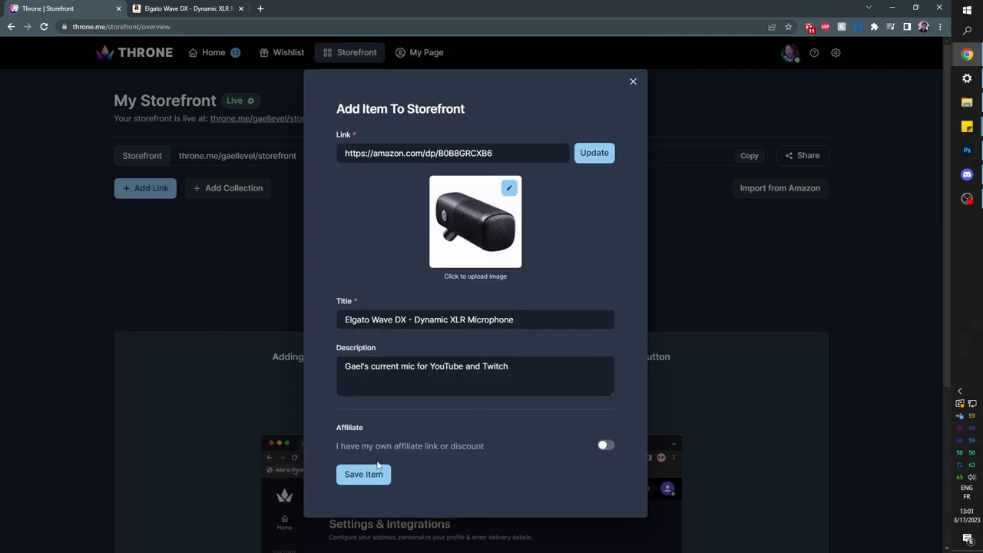
click(363, 473)
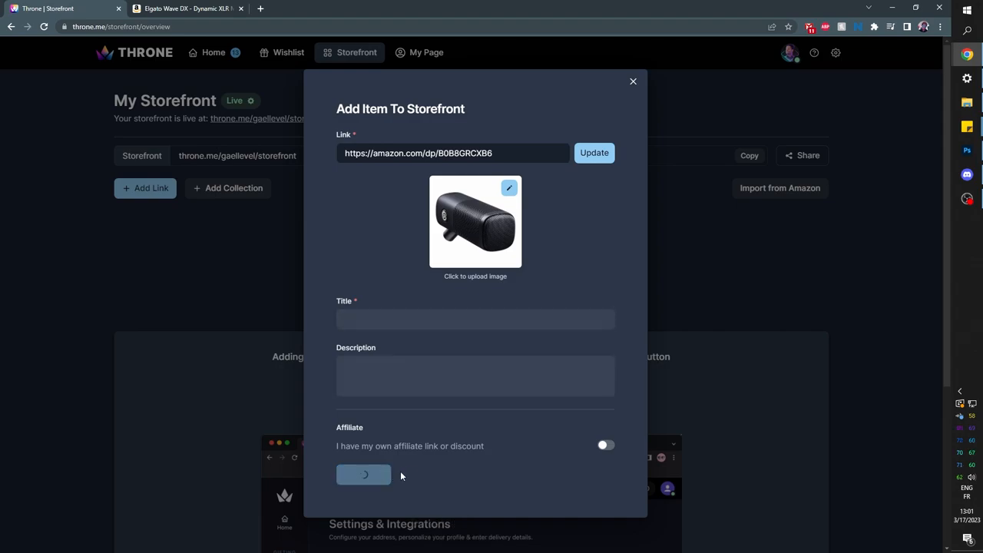
click(362, 473)
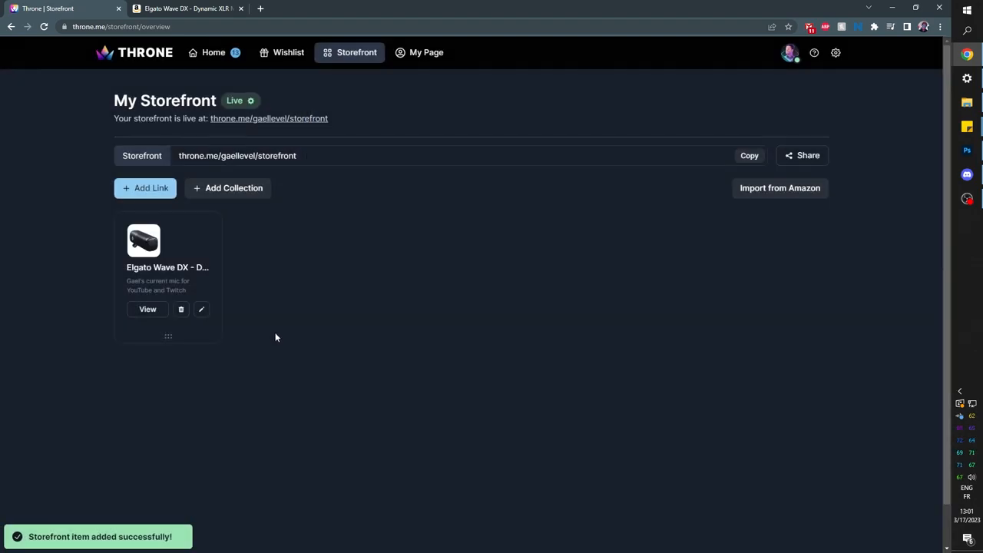
mouse_move(55, 172)
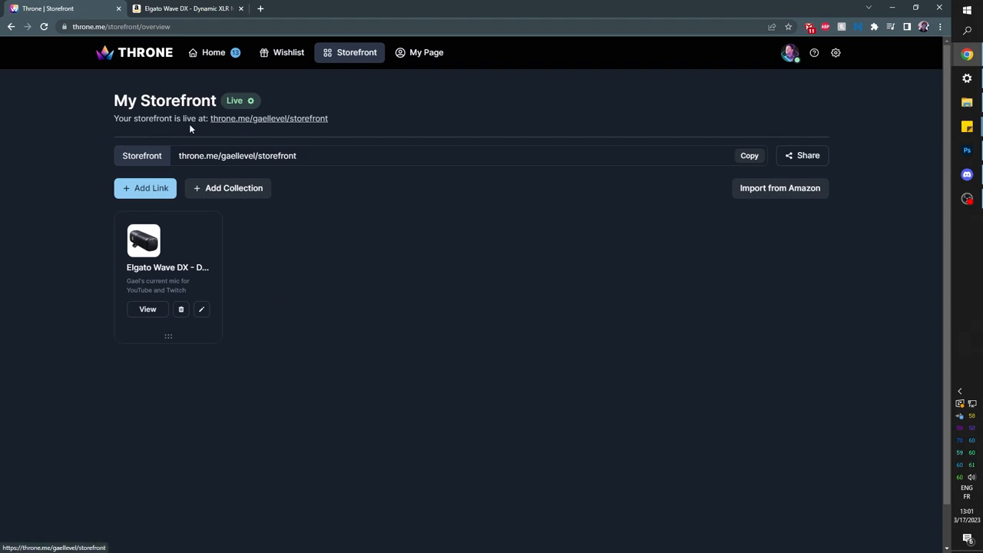
mouse_move(258, 129)
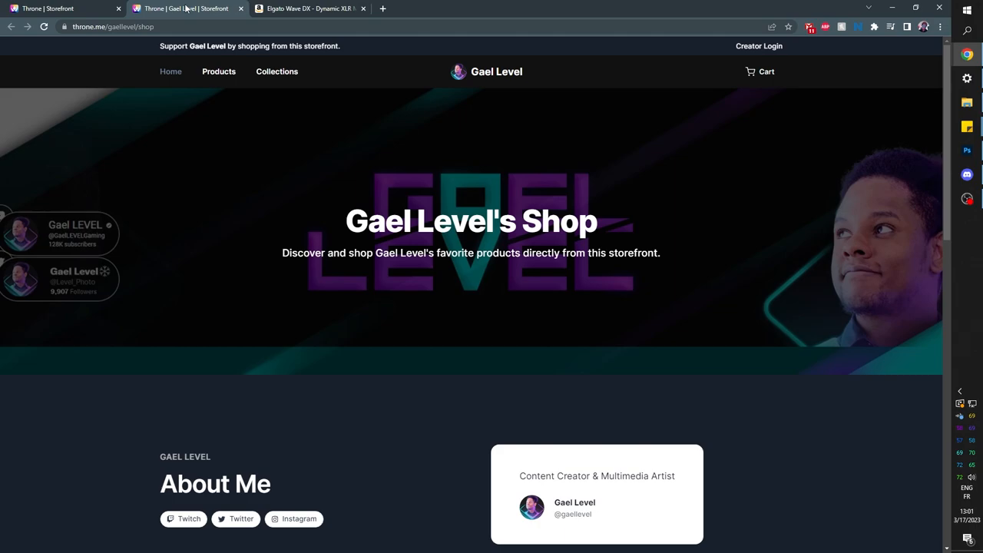
scroll(down, 3)
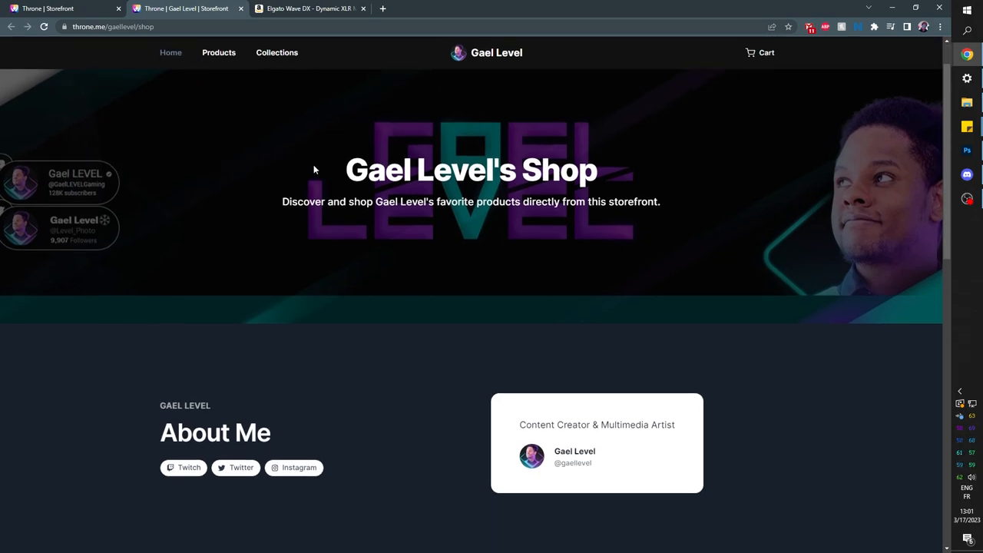
scroll(down, 3)
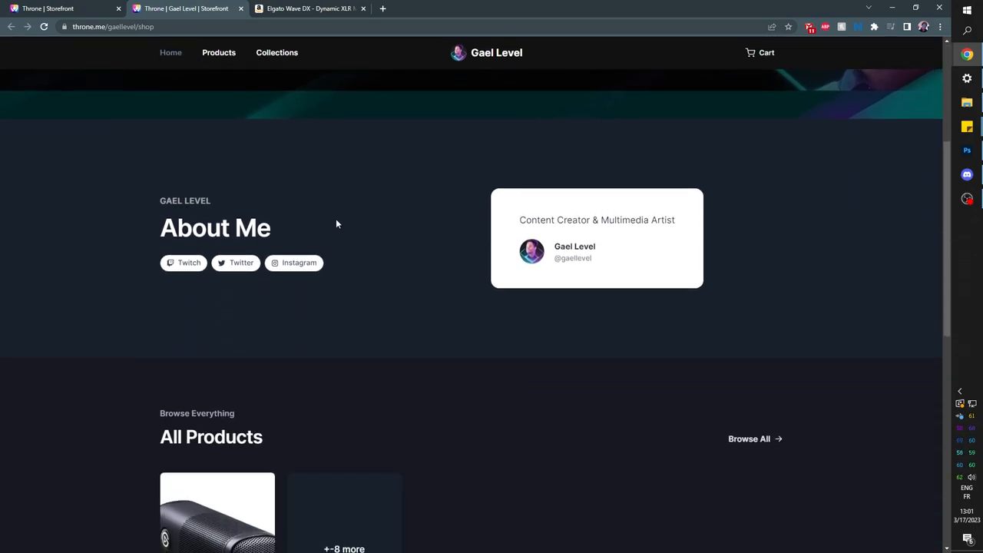
scroll(down, 3)
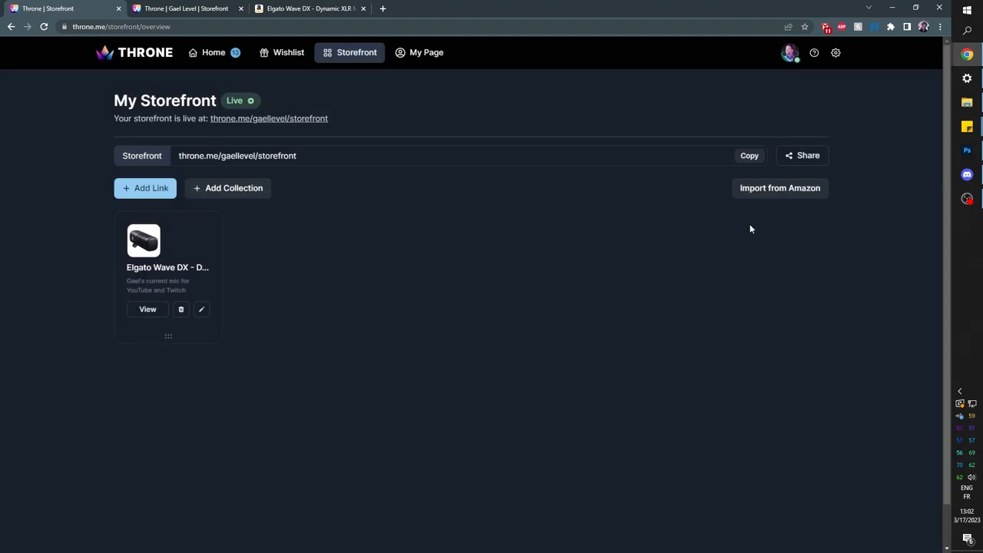
- Import the Amazon storefront link from the video description, adding the What Gael Uses and streamer bundle collections
click(781, 187)
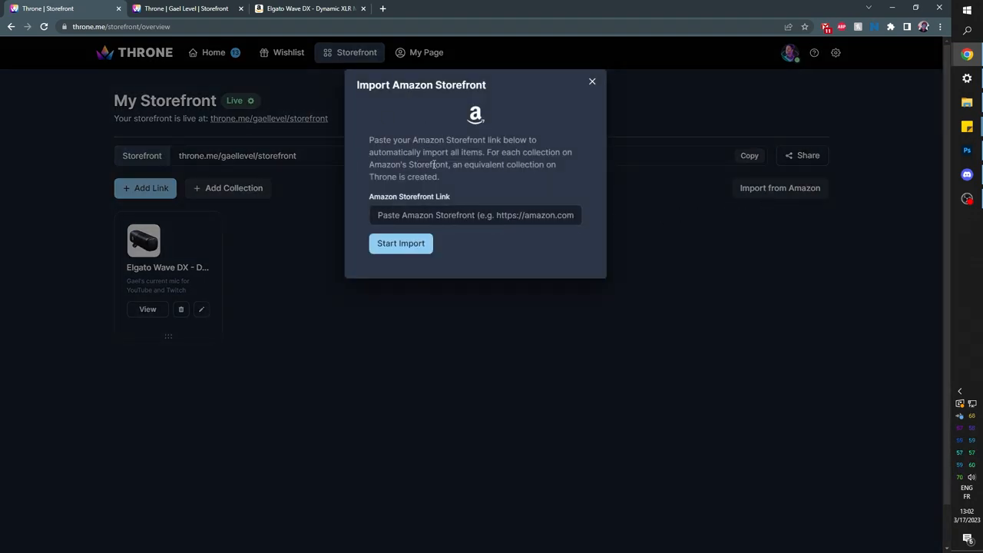
click(474, 215)
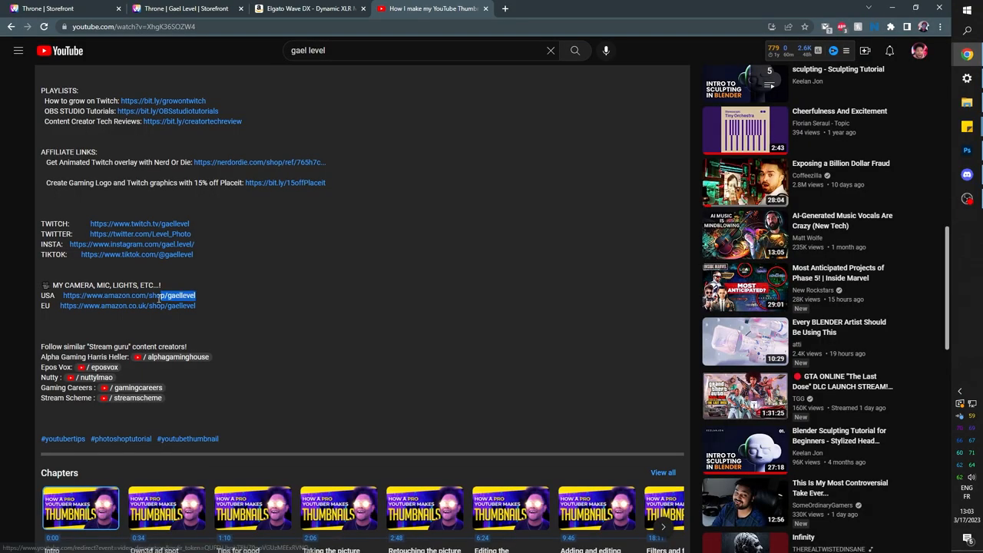
click(65, 9)
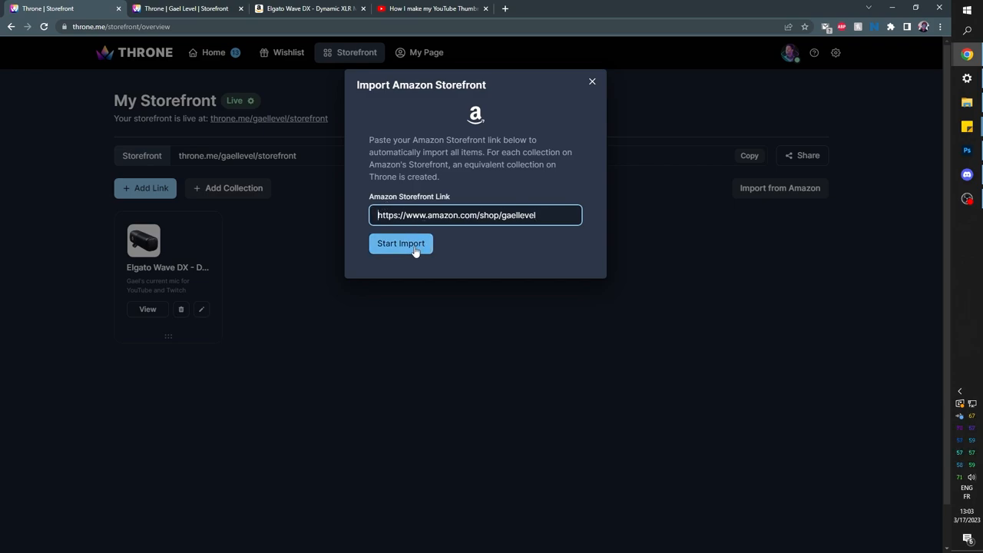
click(399, 243)
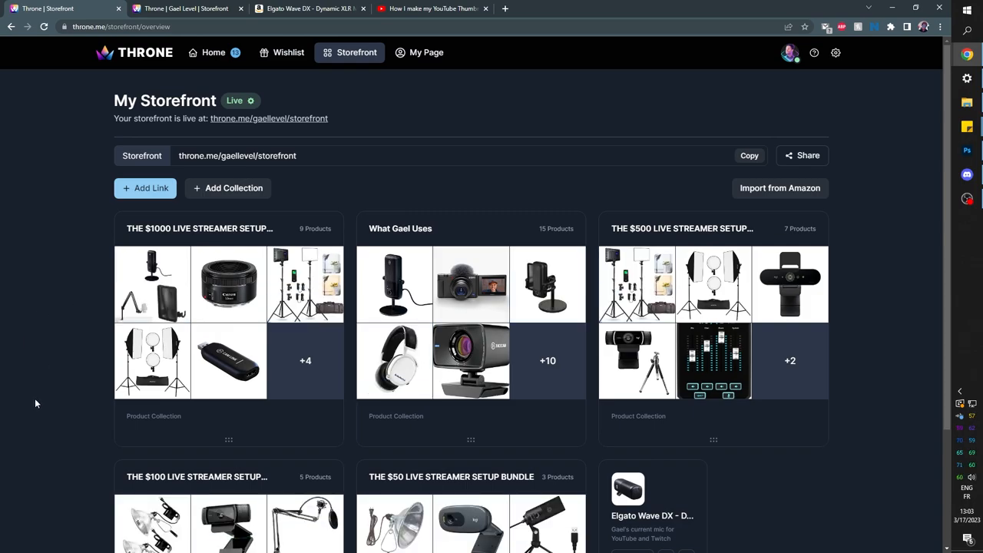
mouse_move(262, 368)
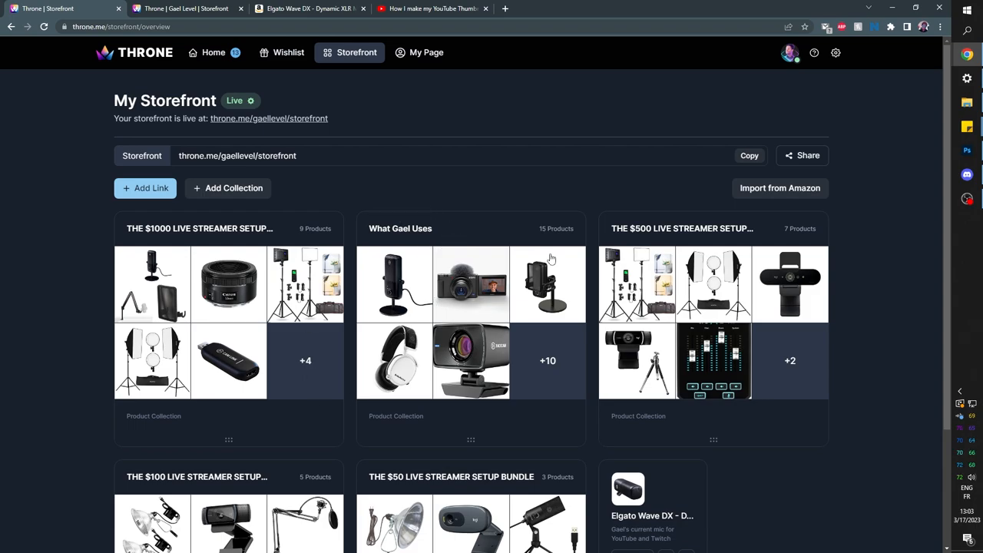
- View the public shop page and locate the imported collections under Shop Collections
click(188, 10)
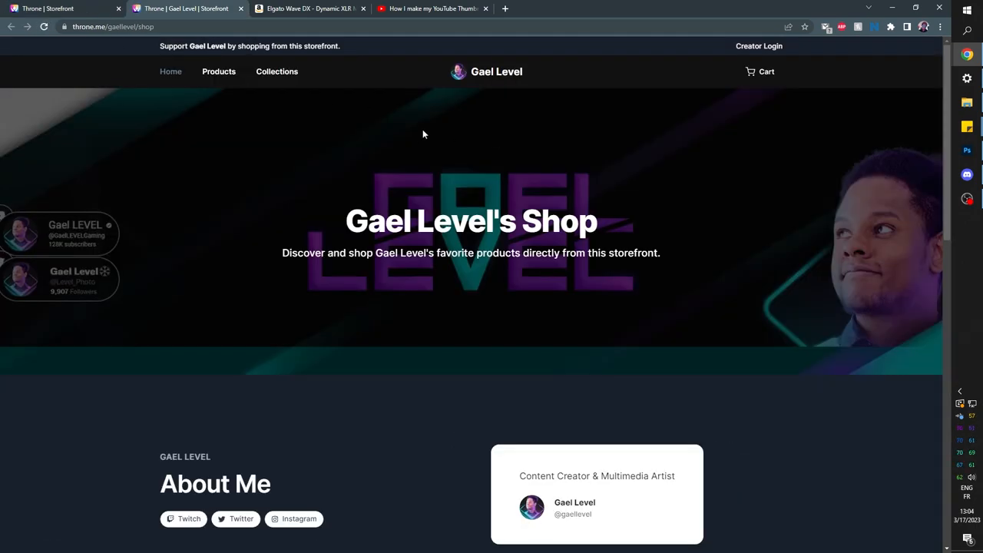
scroll(down, 3)
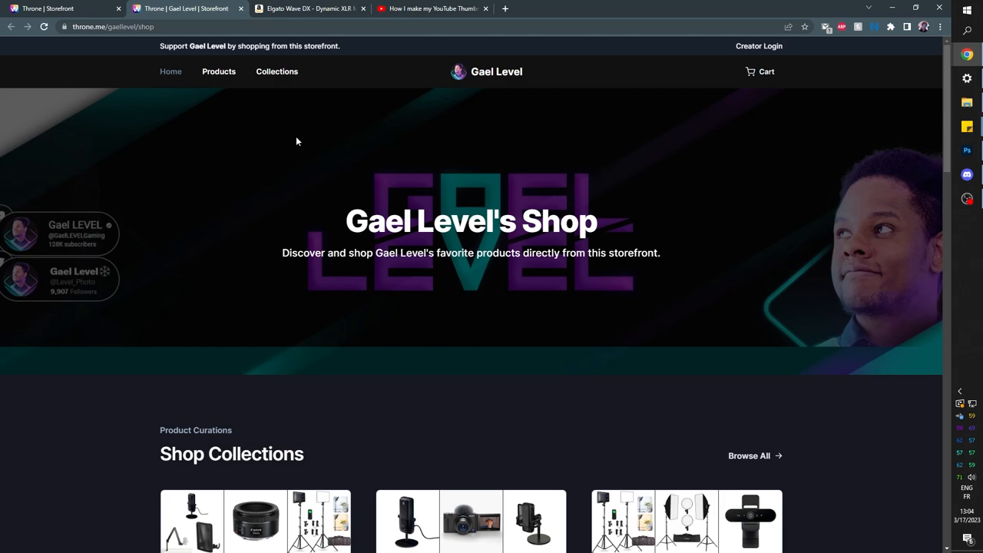
scroll(down, 3)
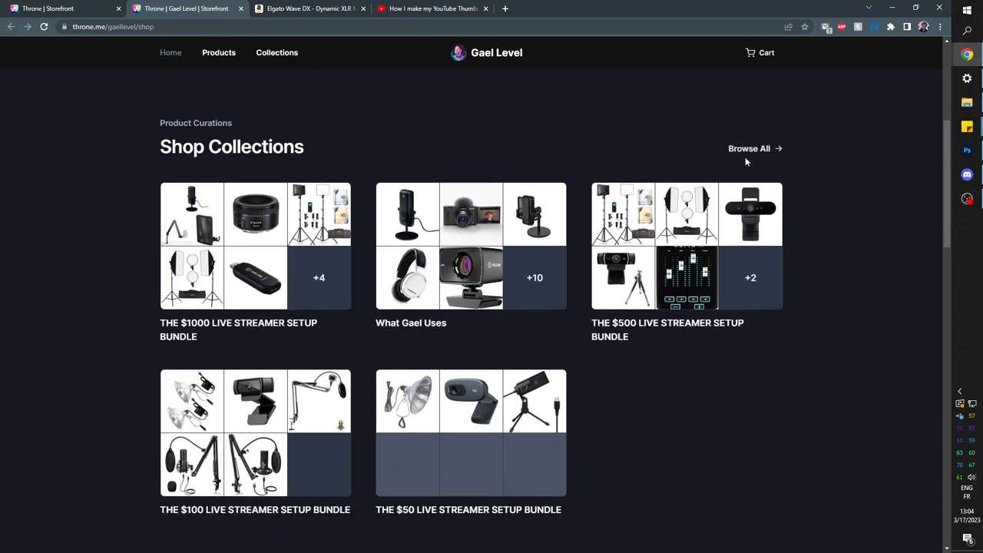
scroll(down, 3)
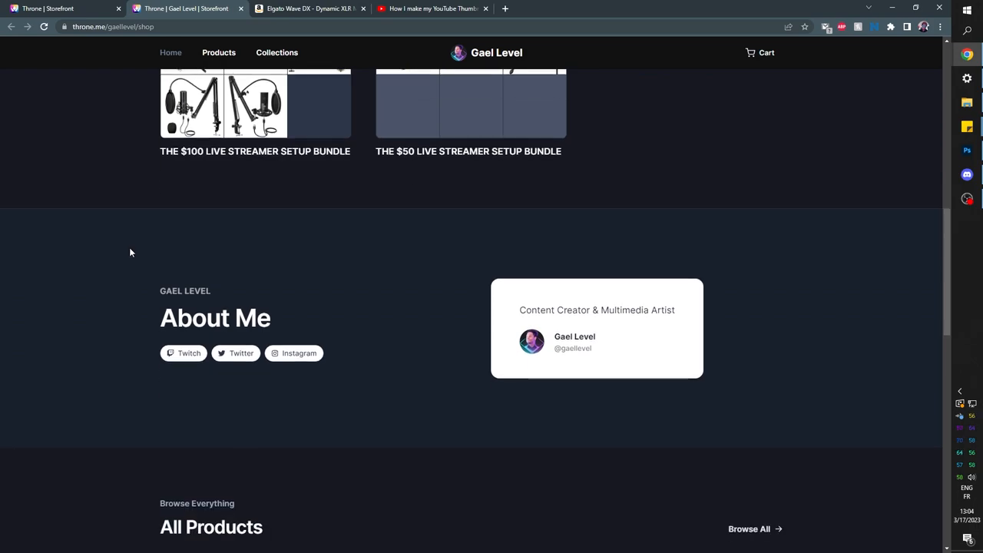
scroll(up, 3)
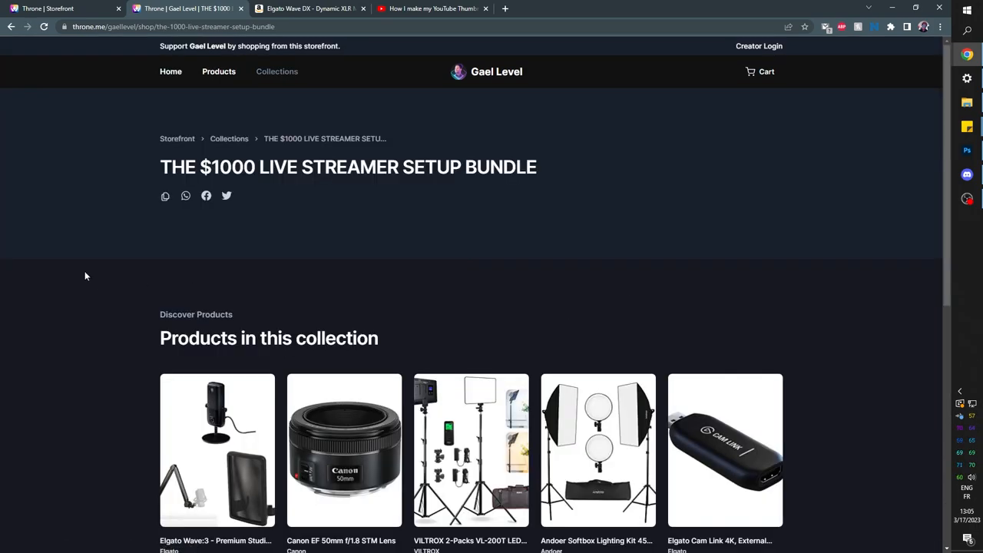
- Browse the $1000 live streamer bundle products, then the What Gael Uses collection
scroll(down, 3)
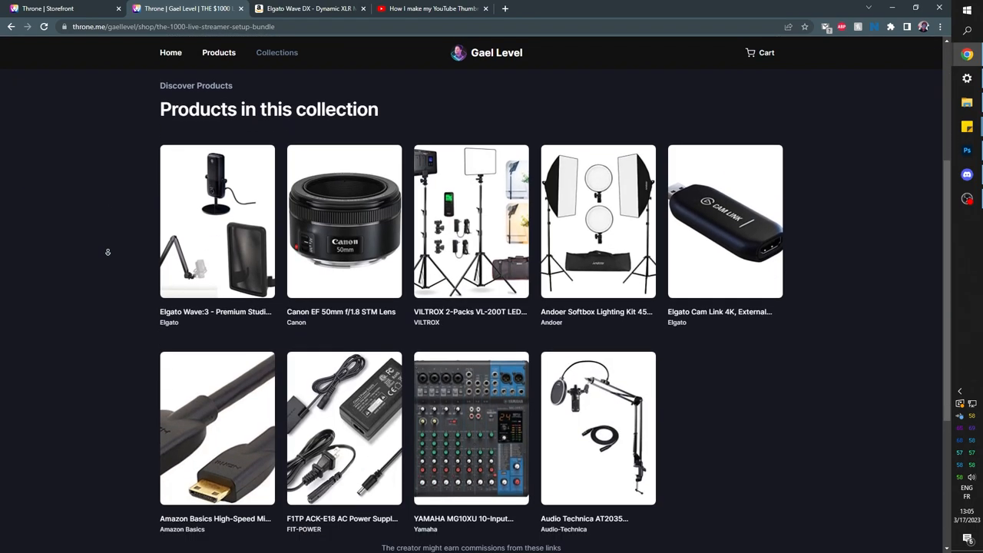
scroll(down, 3)
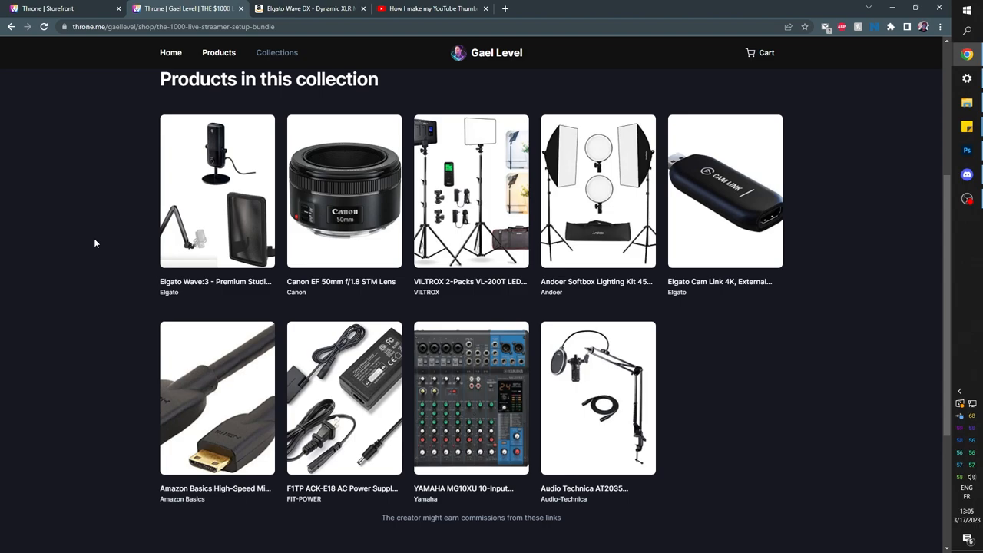
scroll(down, 3)
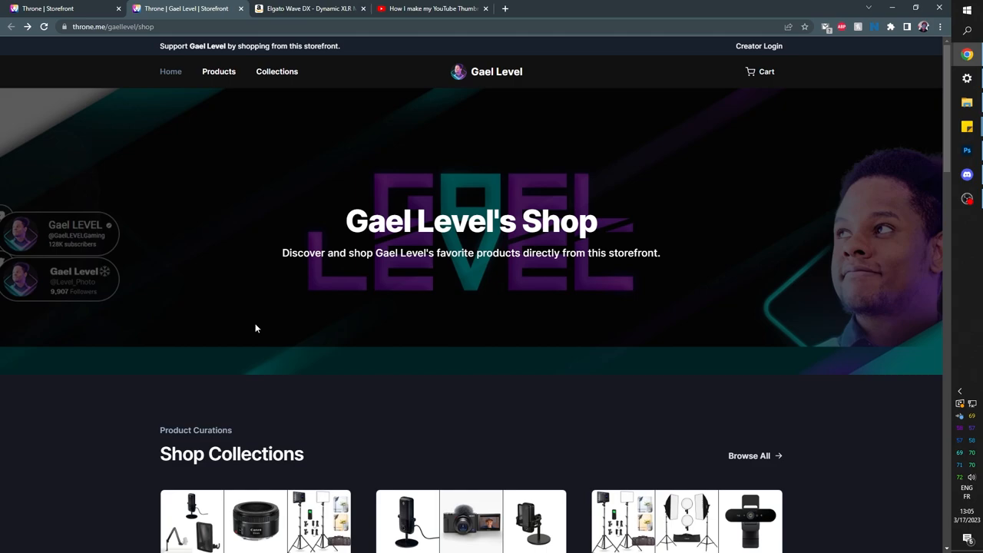
scroll(down, 3)
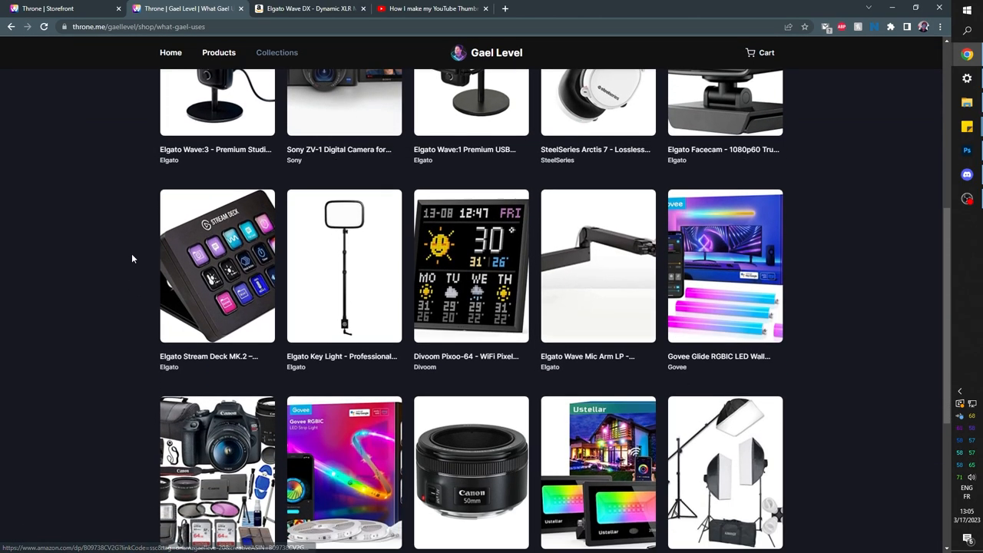
- Return to My Storefront showing the live storefront with imported collections and the microphone item
click(218, 264)
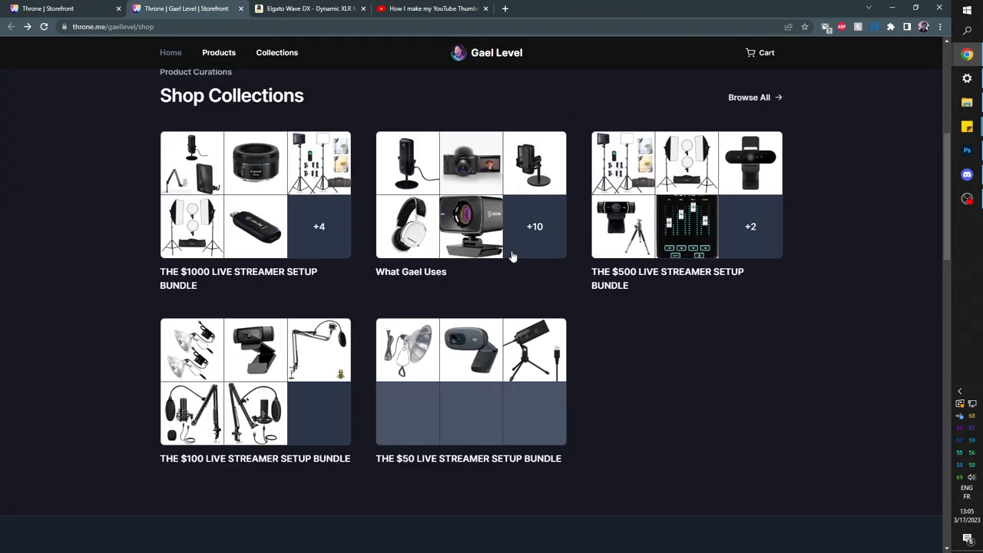
click(470, 193)
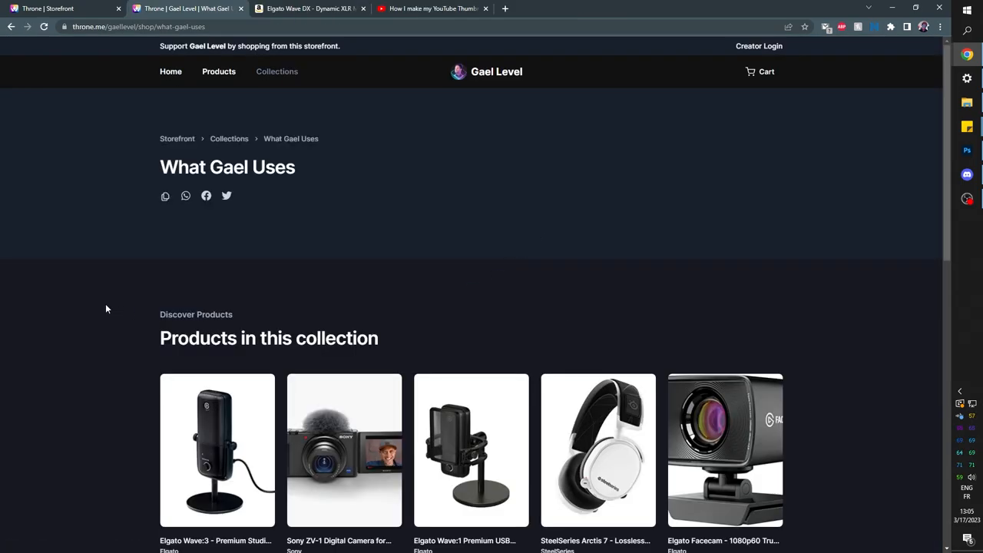
scroll(down, 3)
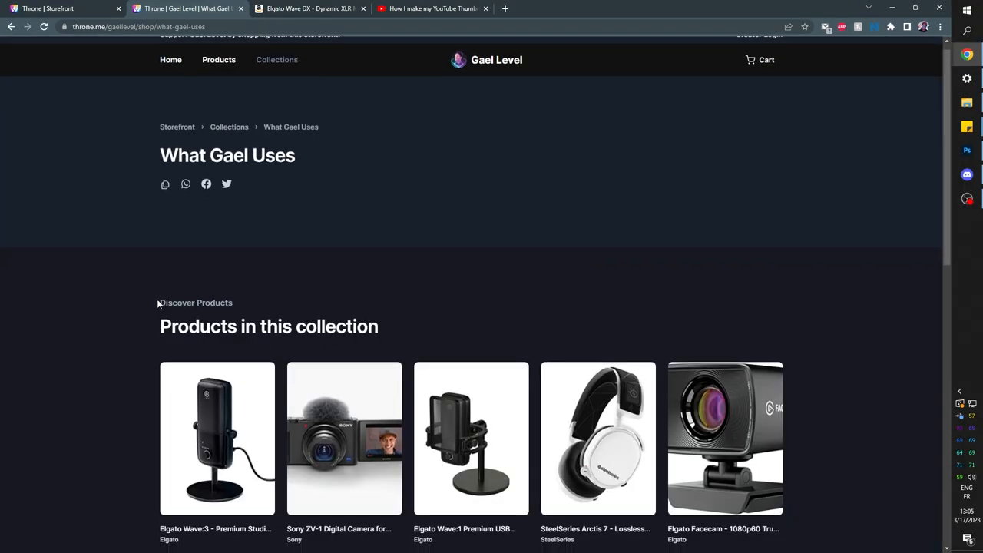
scroll(down, 3)
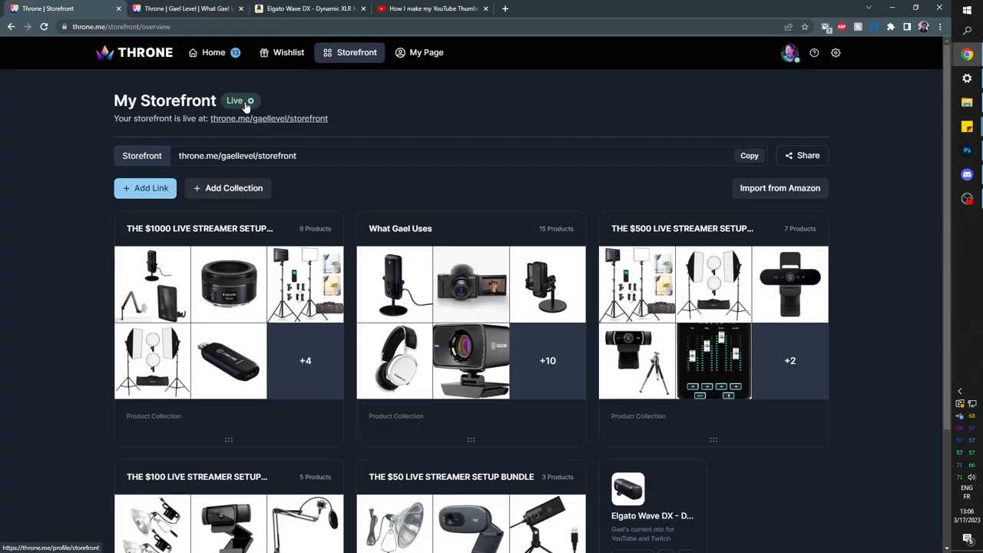
- View Settings & Integrations > Storefront with the storefront enabled, Amazon affiliate codes and Commission Program application
click(835, 53)
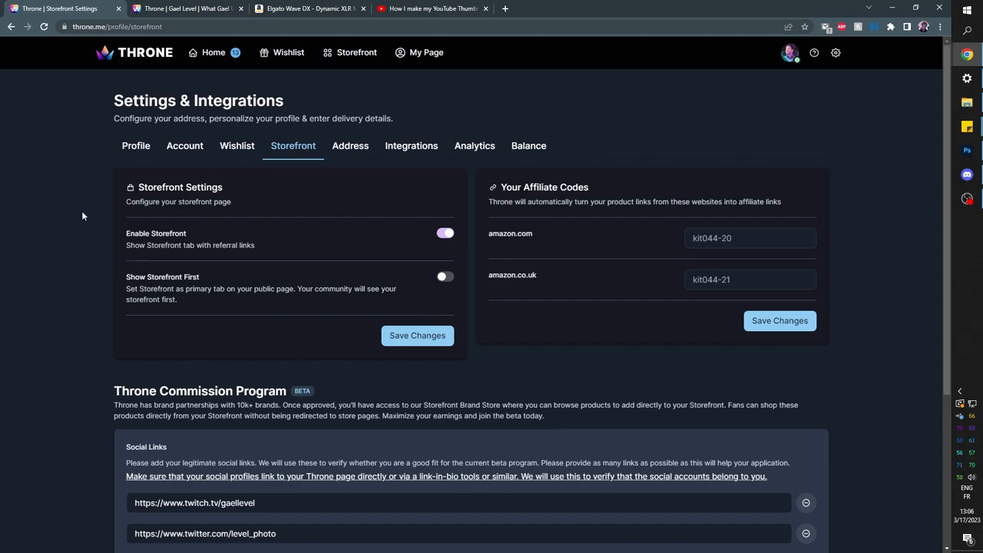
mouse_move(221, 245)
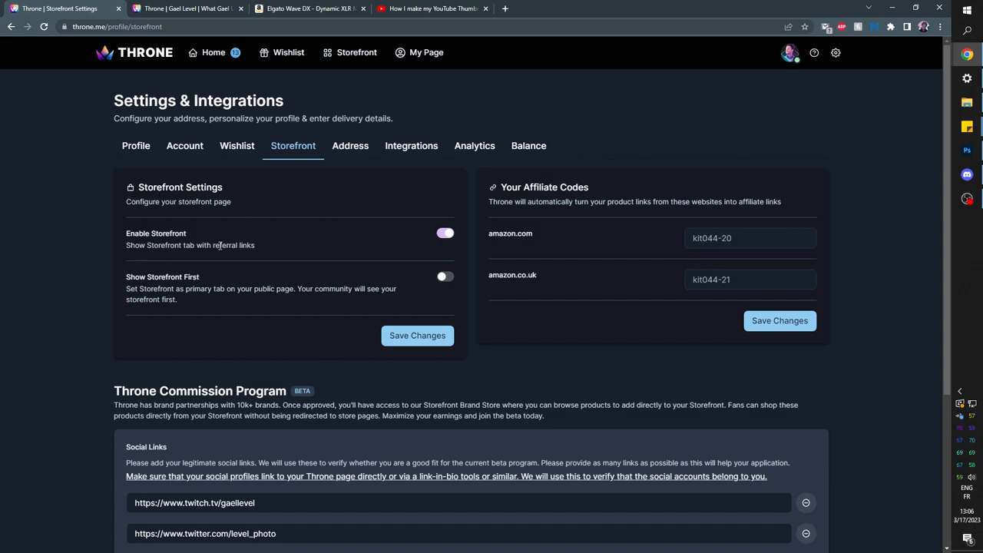
mouse_move(131, 275)
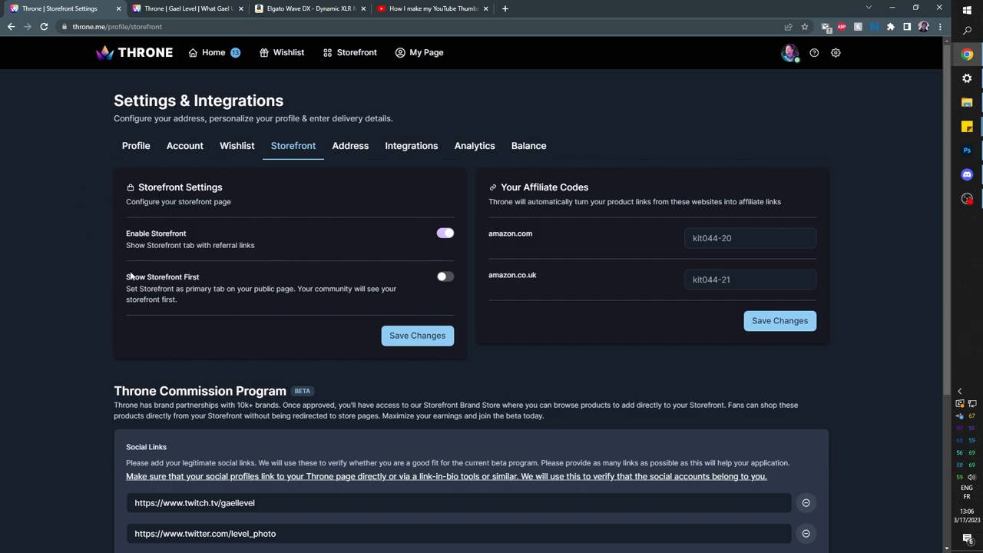
mouse_move(237, 298)
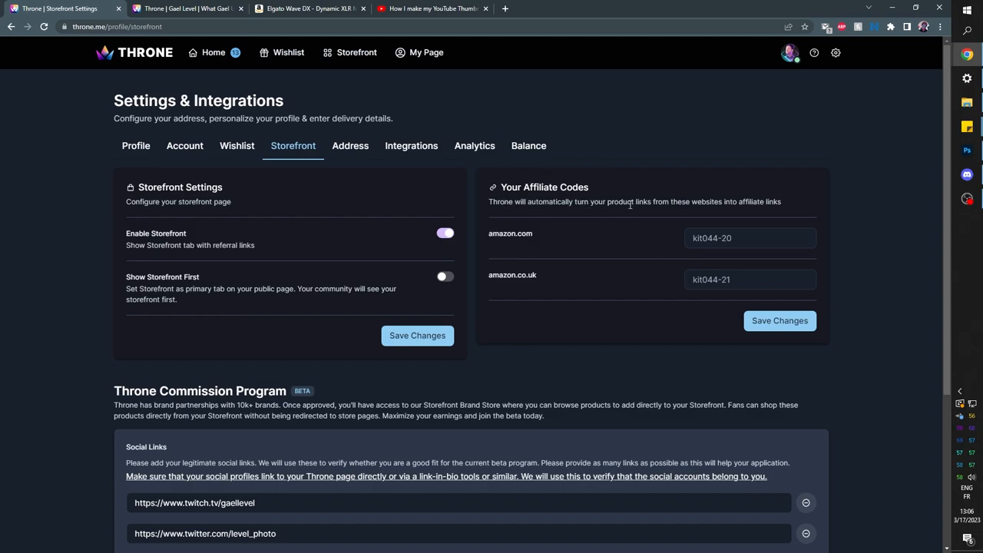
mouse_move(794, 207)
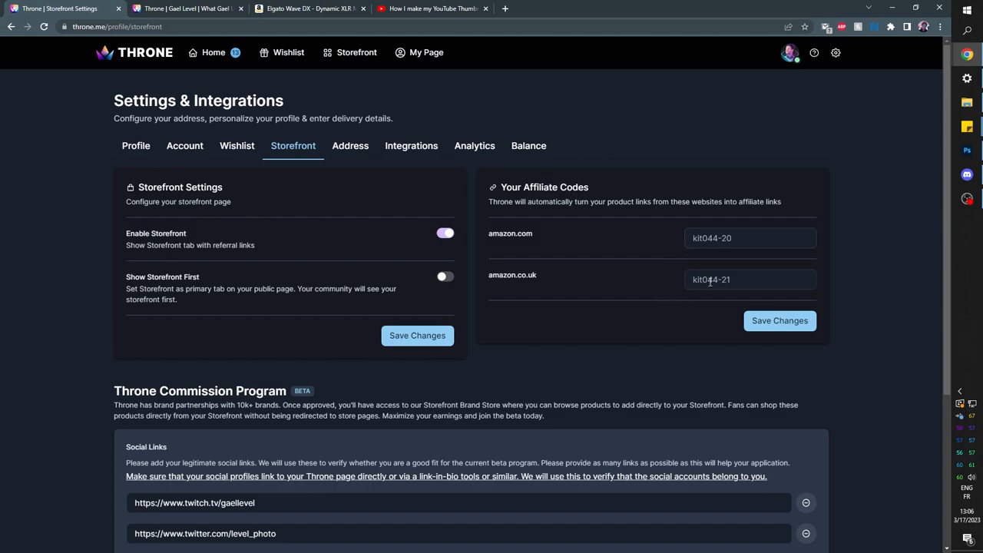
mouse_move(865, 285)
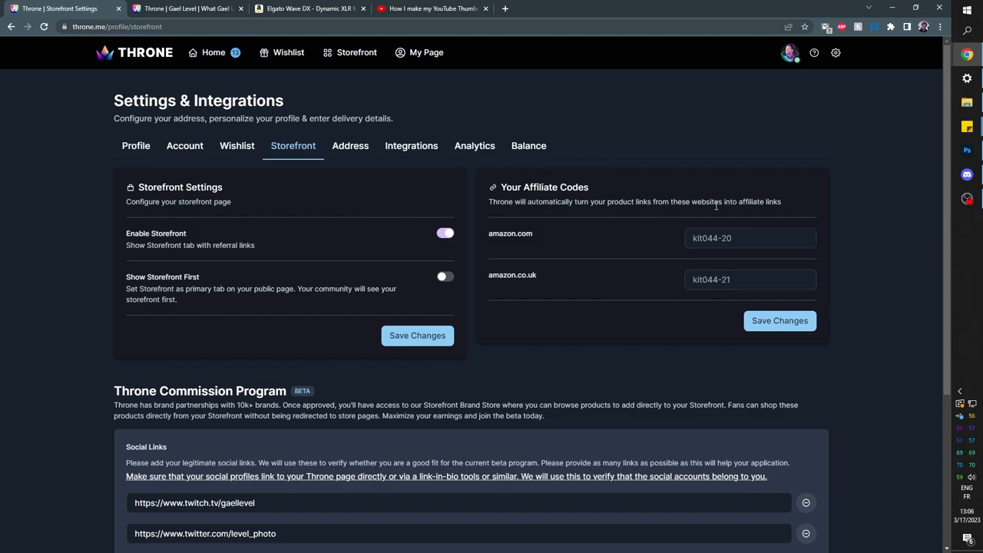
click(750, 236)
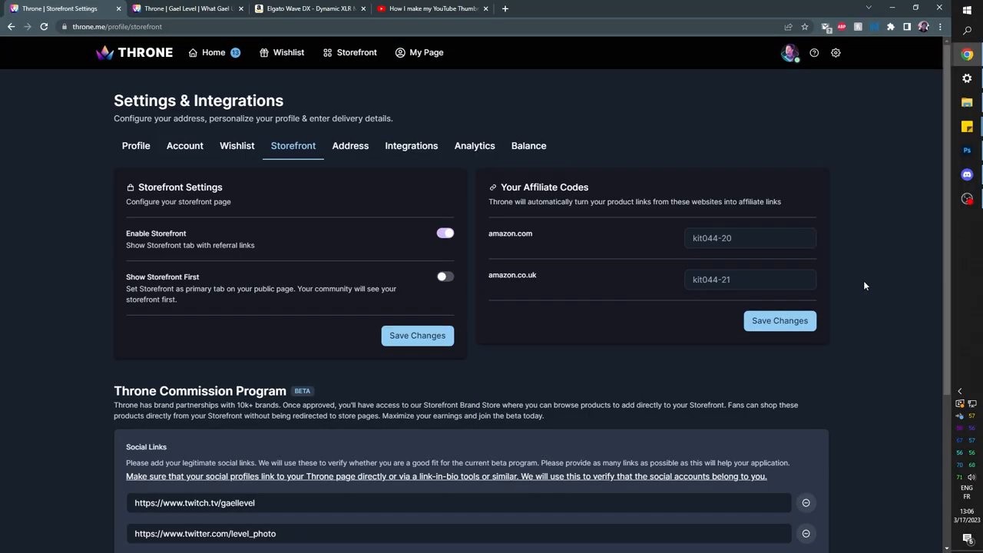
scroll(down, 3)
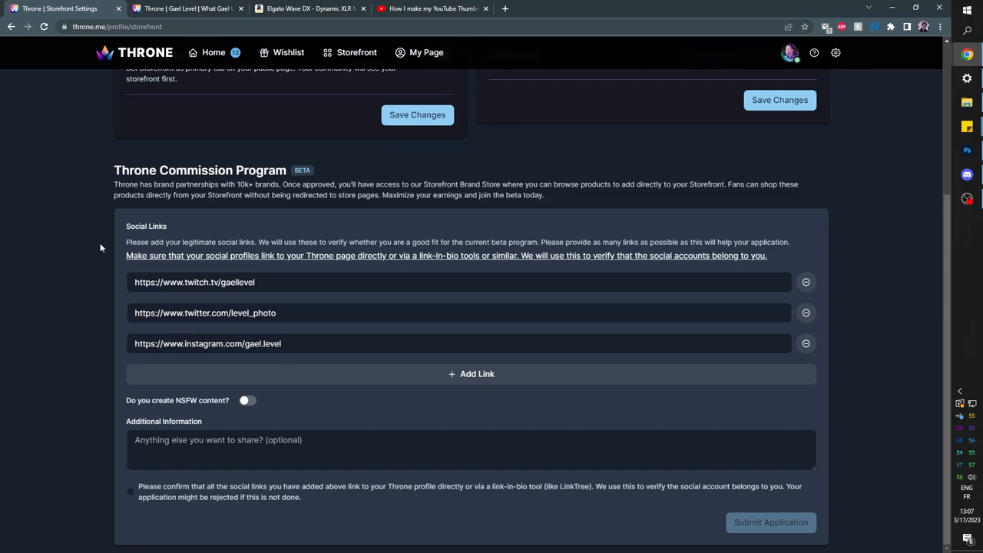
mouse_move(307, 183)
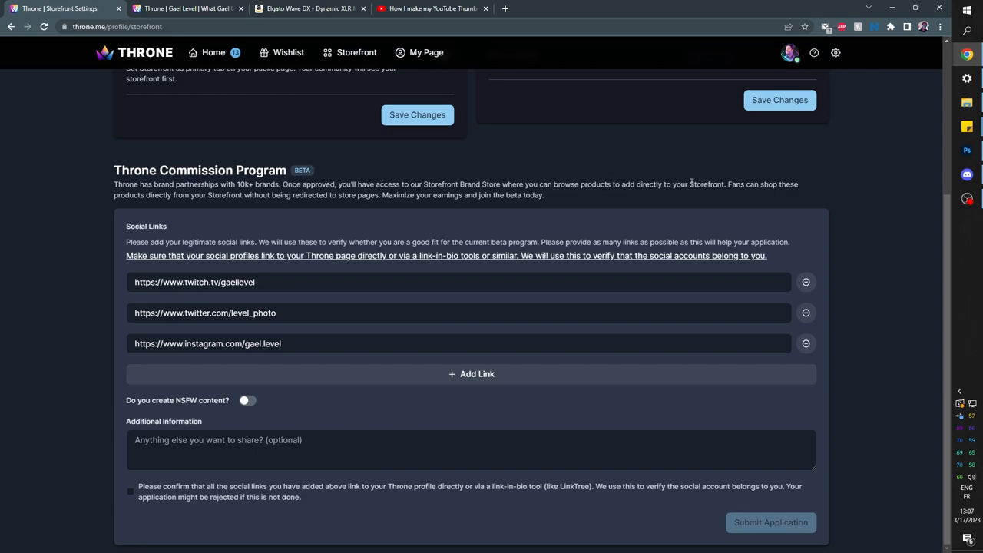
mouse_move(153, 193)
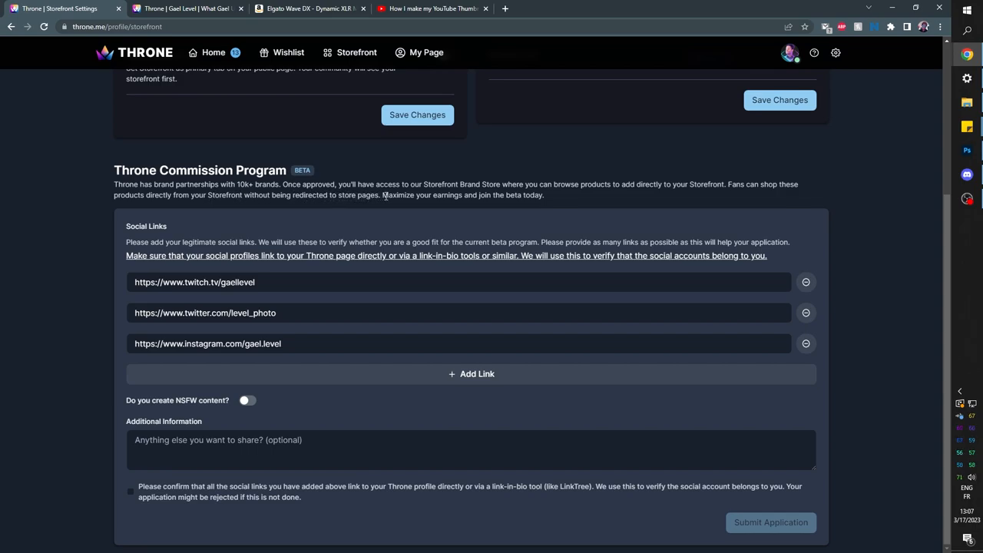
mouse_move(500, 196)
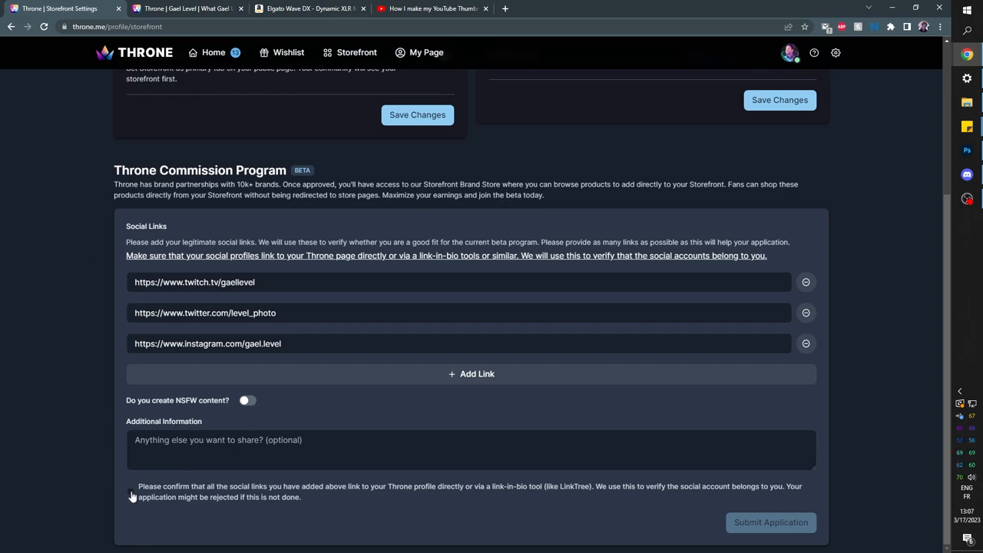
- Tick the social-links confirmation and submit the Commission Program application
click(131, 491)
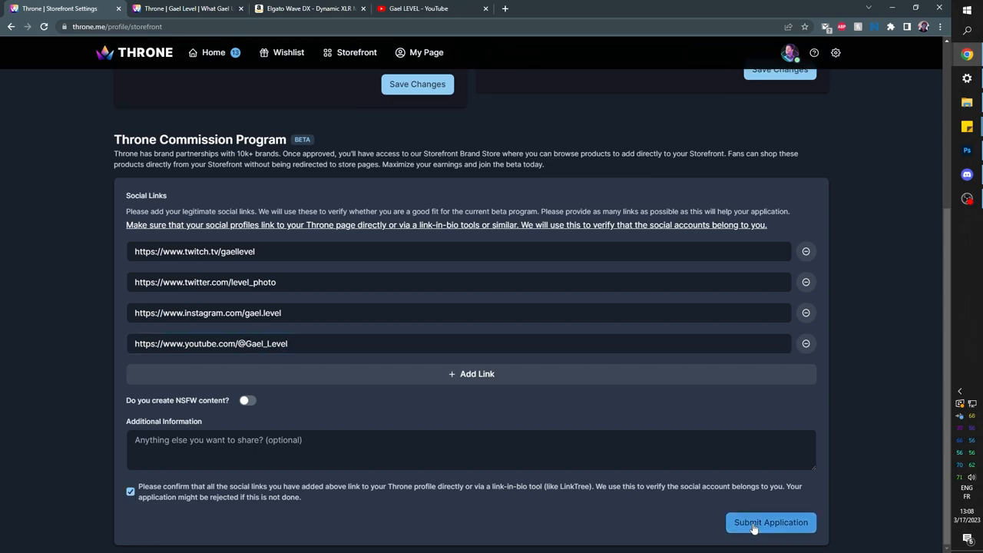
click(771, 523)
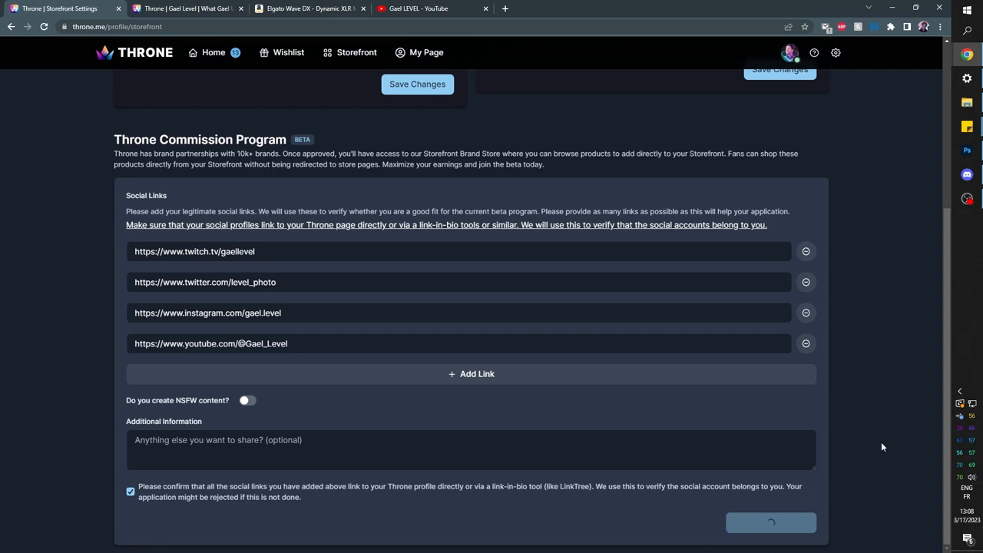
click(771, 522)
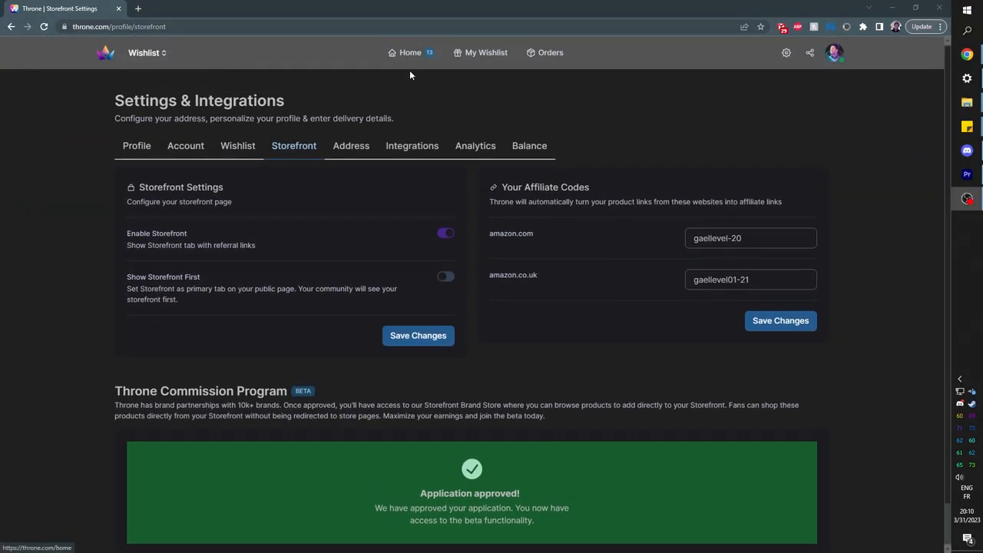
- Go to the account home and view the public page via My Throne
click(409, 52)
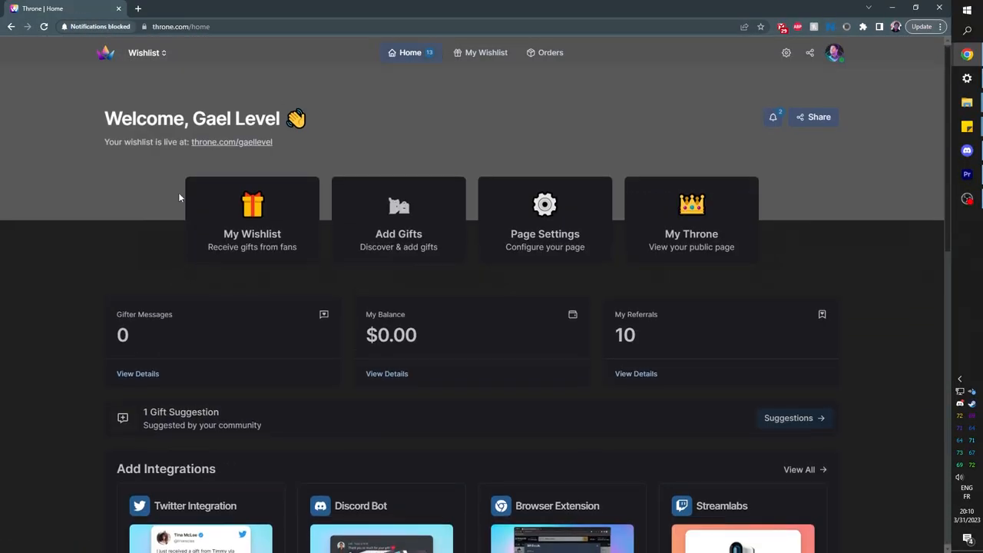
scroll(down, 3)
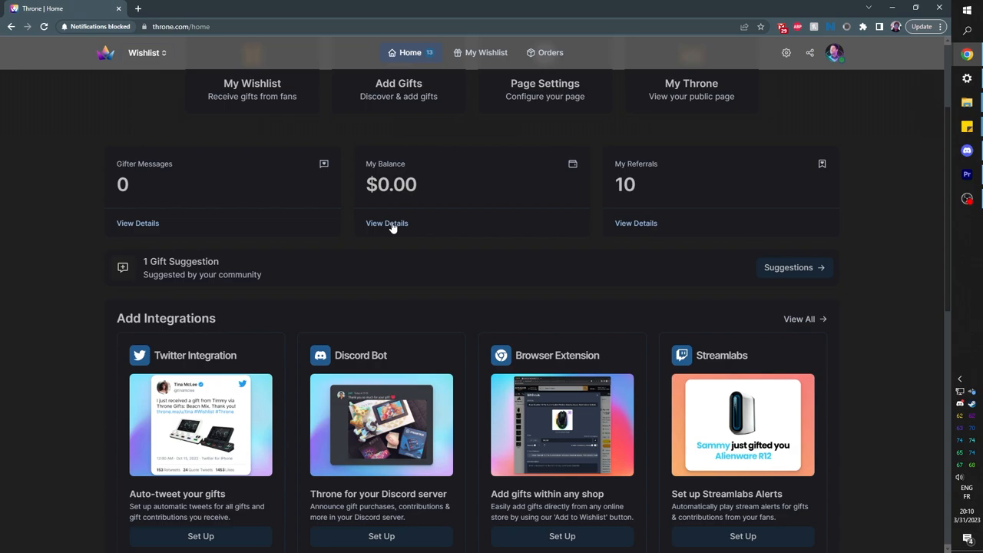
click(387, 222)
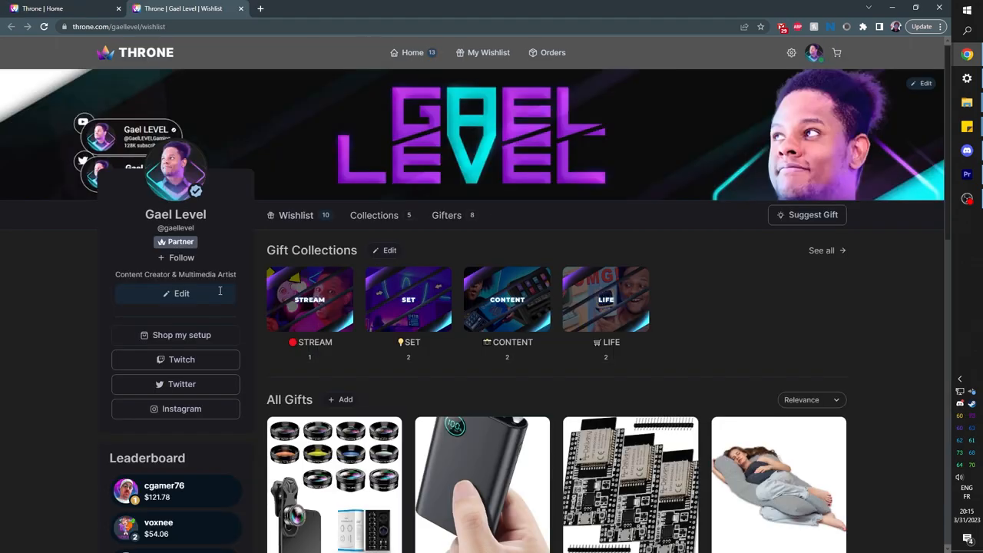
mouse_move(367, 196)
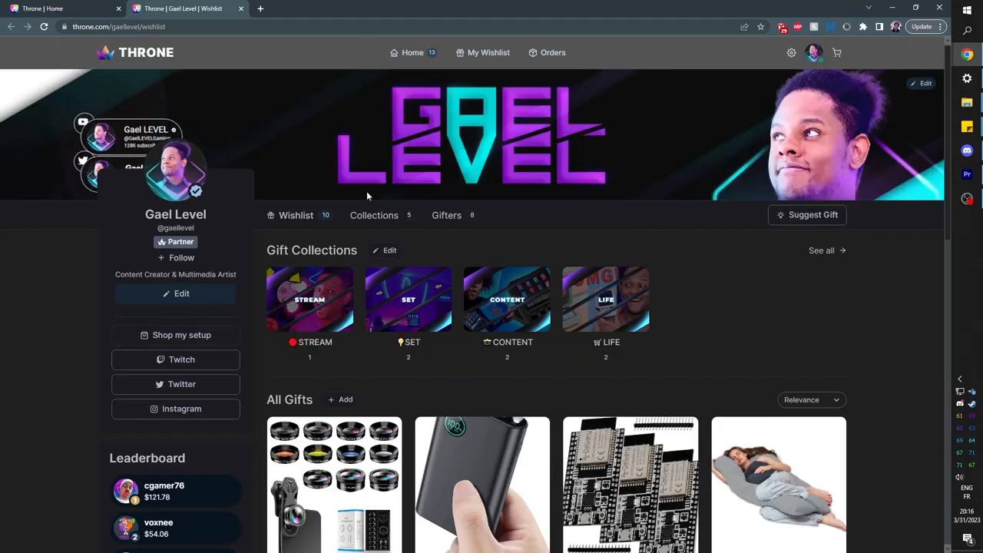
scroll(down, 3)
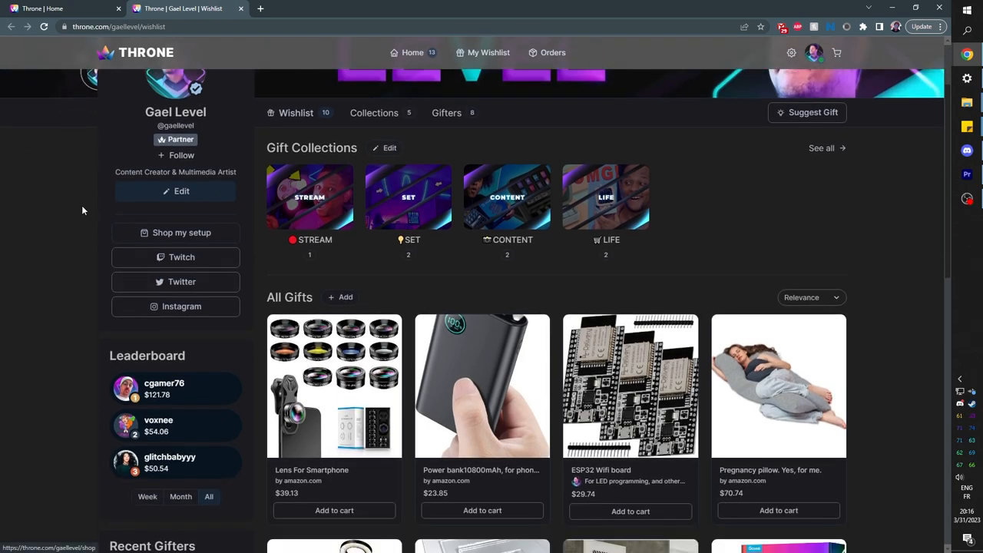
mouse_move(178, 234)
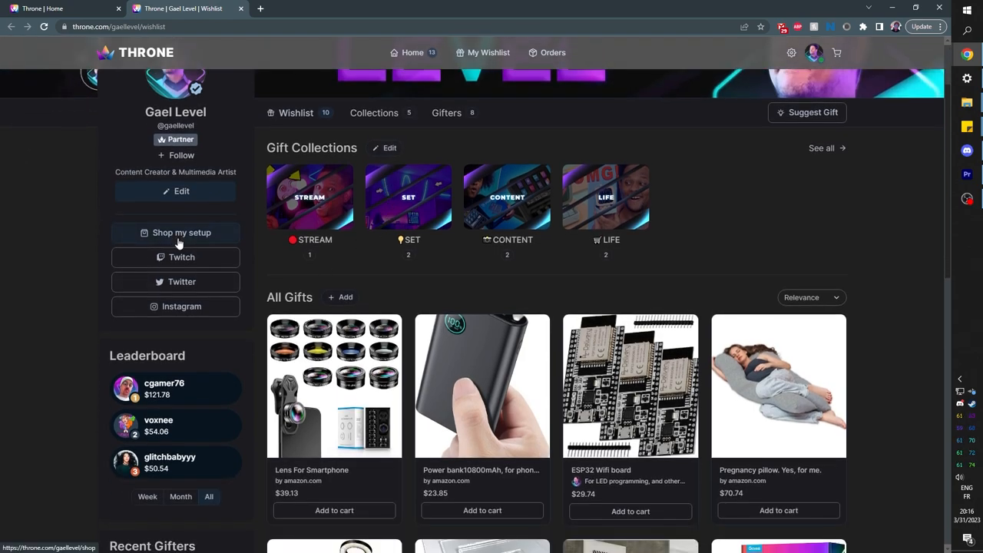